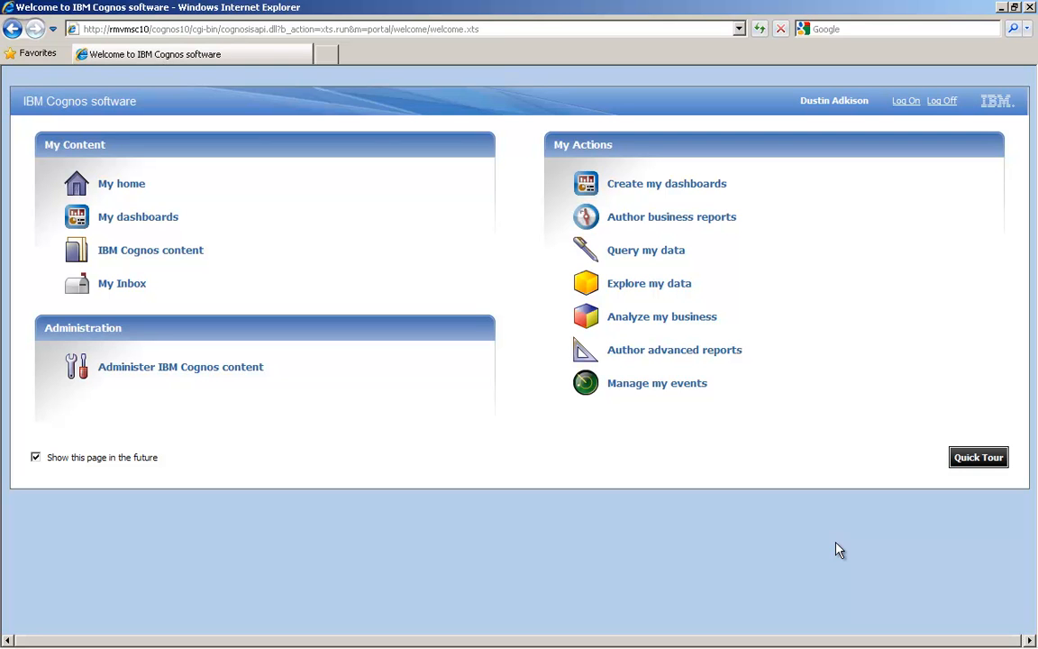
{"action": "mouse_move", "coordinate": [833, 563]}
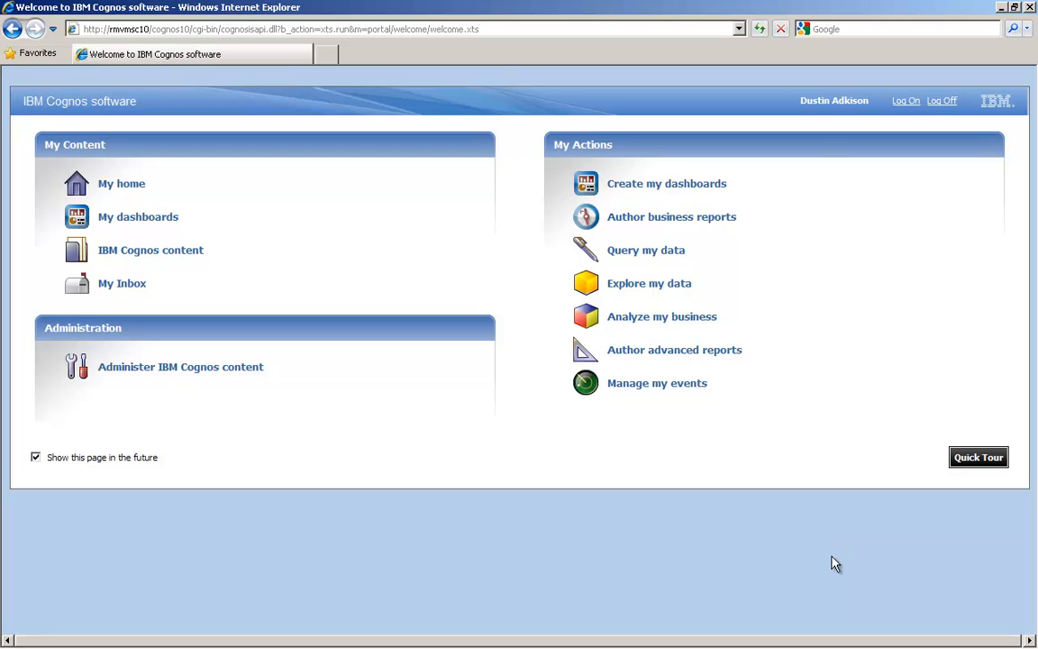
{"action": "mouse_move", "coordinate": [664, 222]}
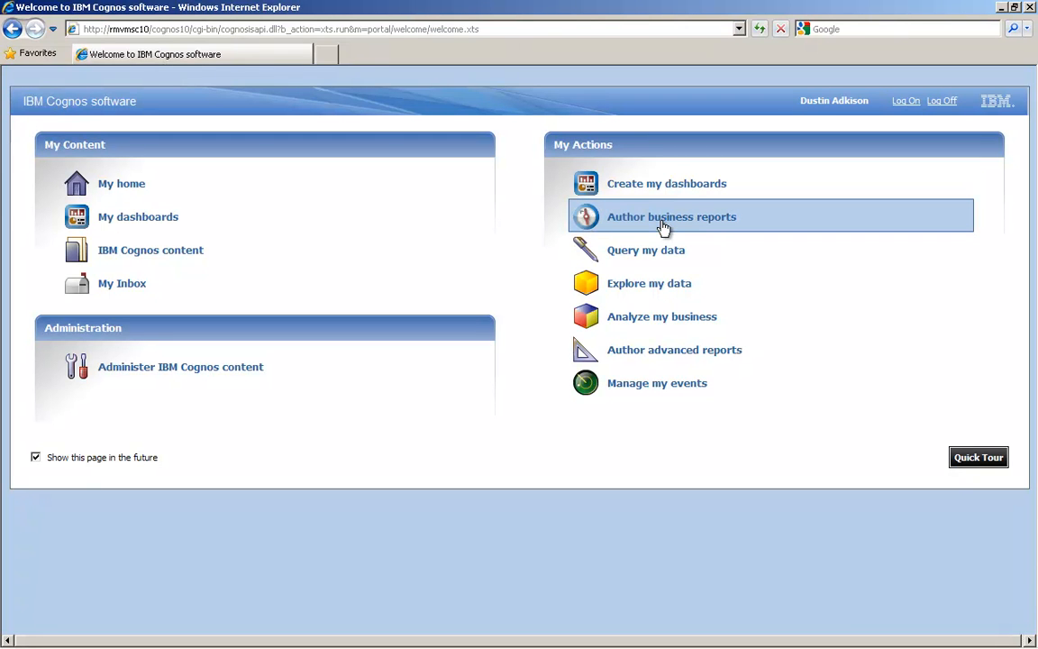
Step: Choose Author business reports under My Actions on the Cognos Connection welcome page
{"action": "left_click", "coordinate": [671, 216]}
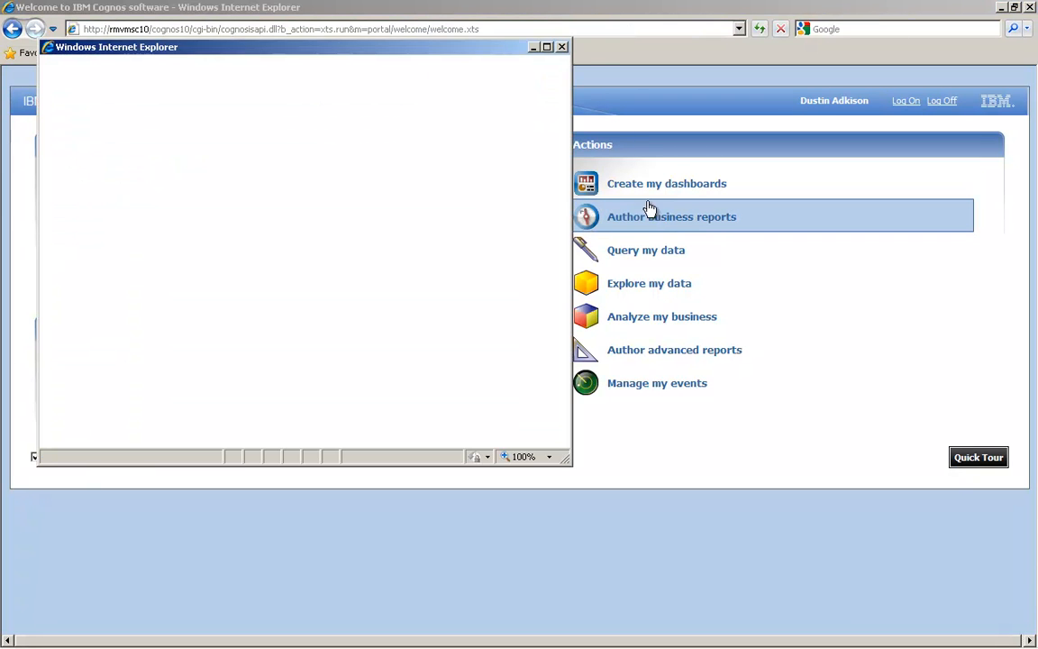
Step: Maximize the authoring window and create a new report from the GO Sales (analysis) package
{"action": "left_click", "coordinate": [672, 217]}
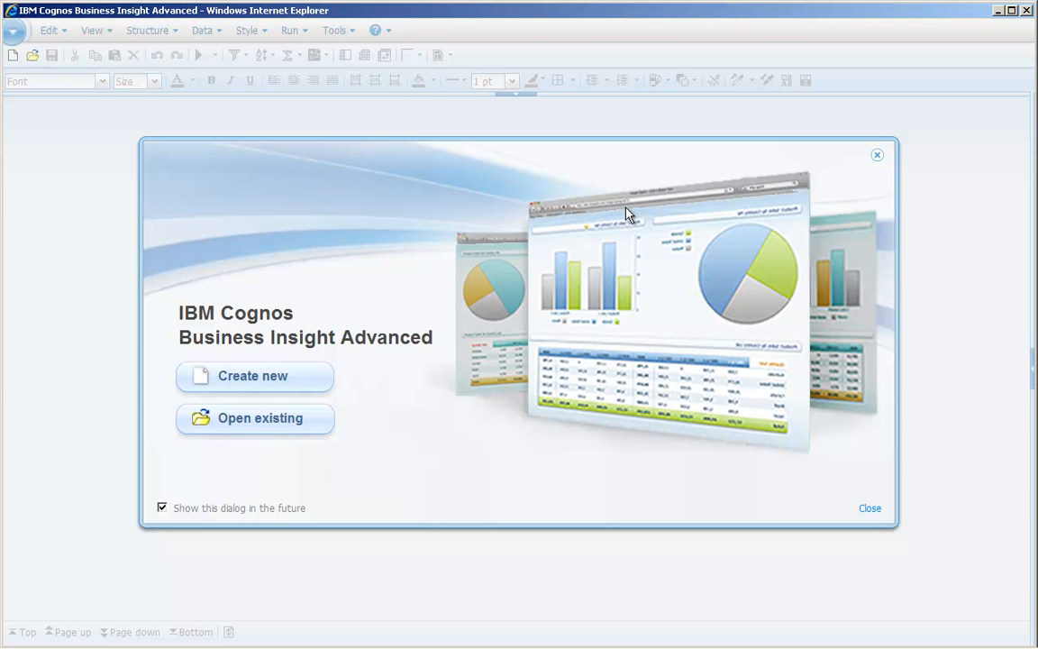
{"action": "mouse_move", "coordinate": [548, 245]}
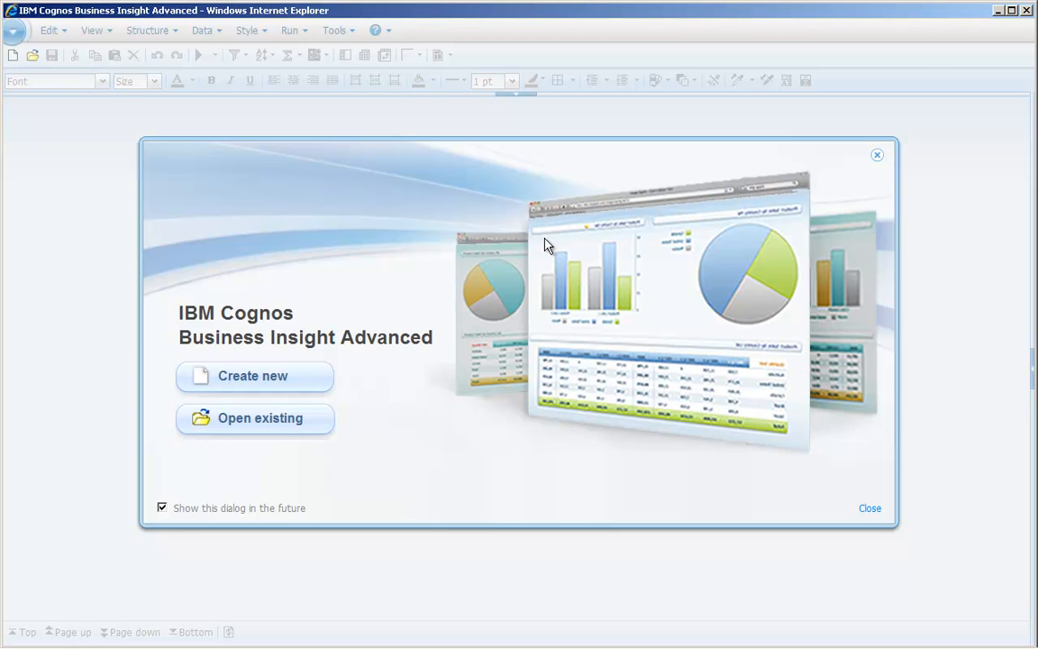
{"action": "mouse_move", "coordinate": [255, 376]}
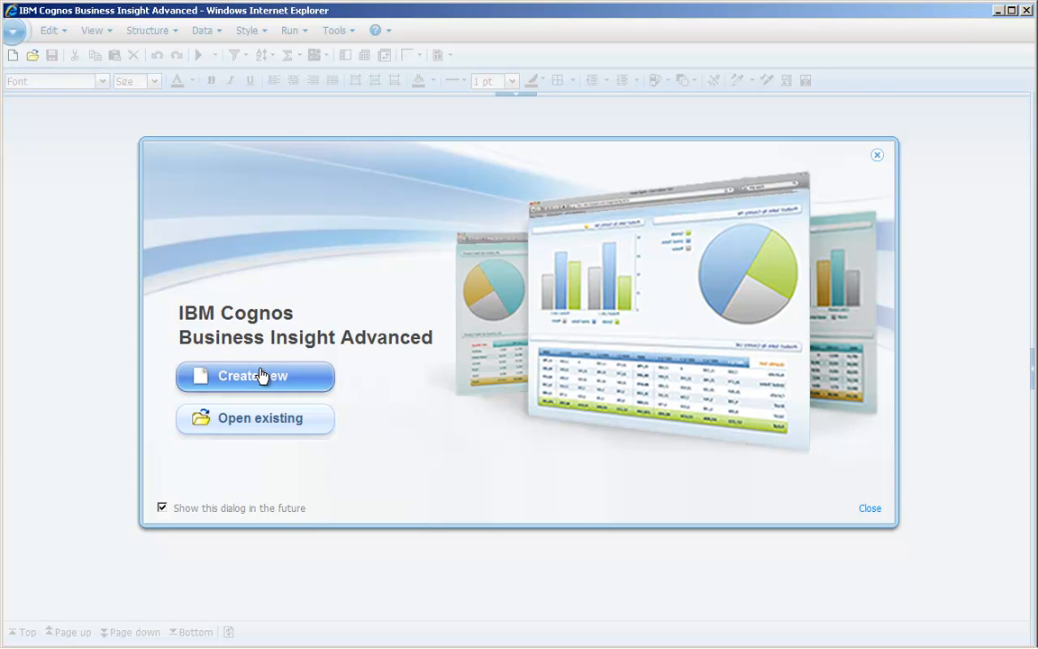
{"action": "left_click", "coordinate": [255, 376]}
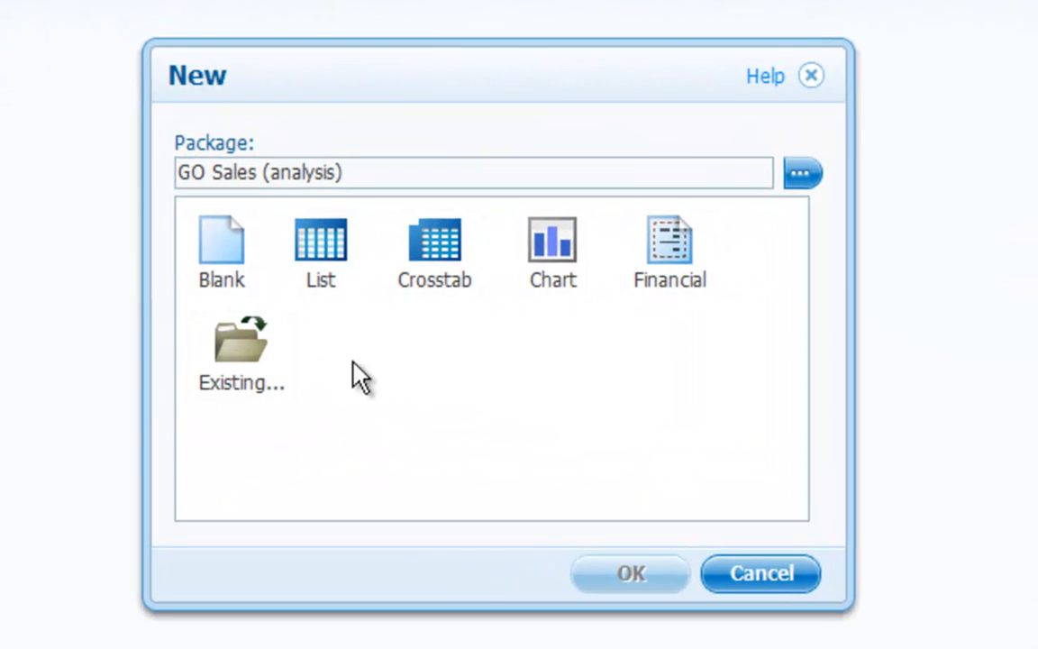
Step: Select Chart as the new report's type and confirm to reach Insert Chart
{"action": "left_click", "coordinate": [553, 248]}
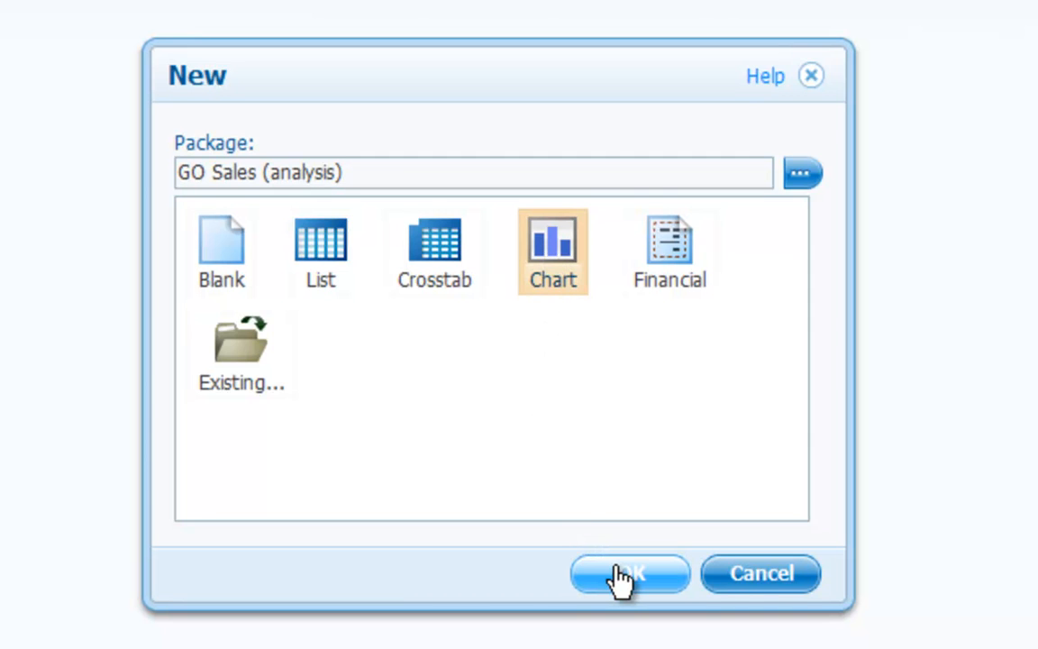
{"action": "left_click", "coordinate": [628, 574]}
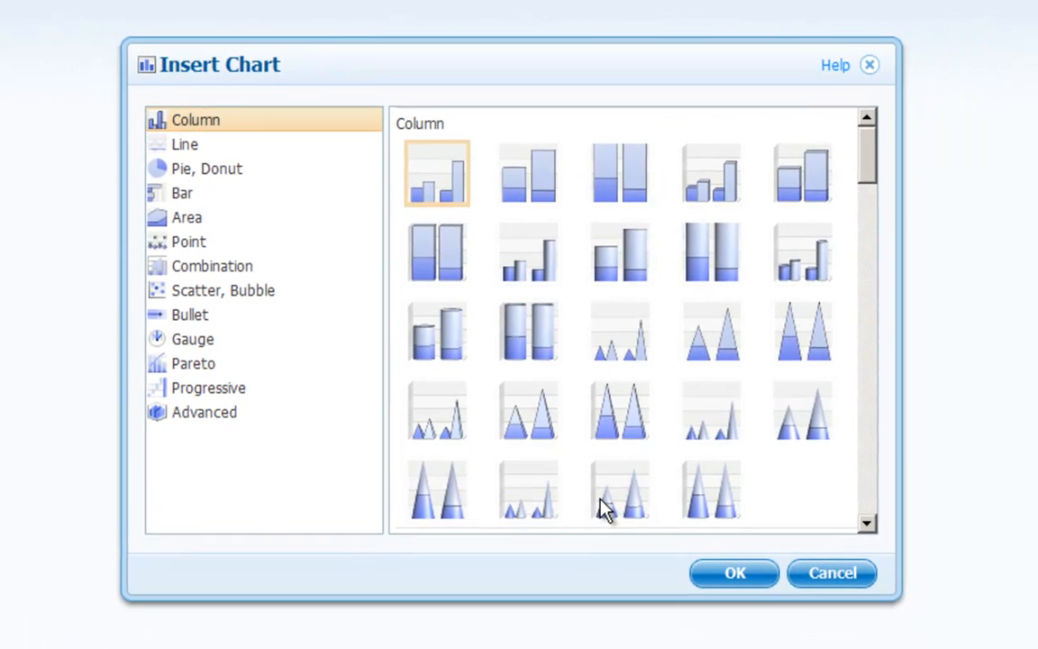
Step: Insert a Marimekko chart from the Advanced chart category
{"action": "left_click", "coordinate": [619, 490]}
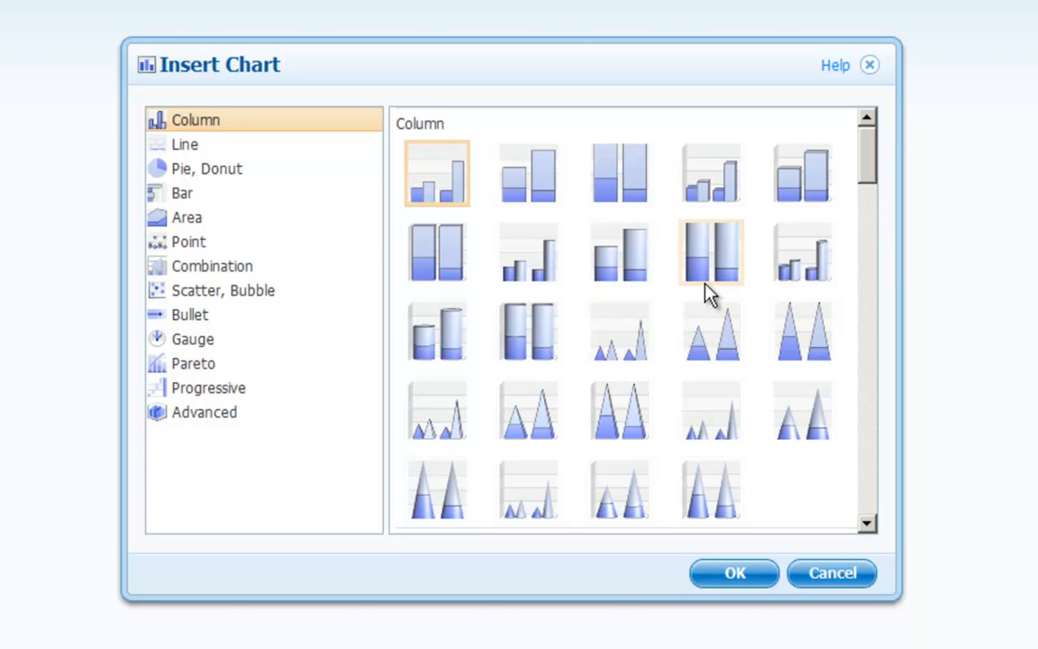
{"action": "mouse_move", "coordinate": [866, 166]}
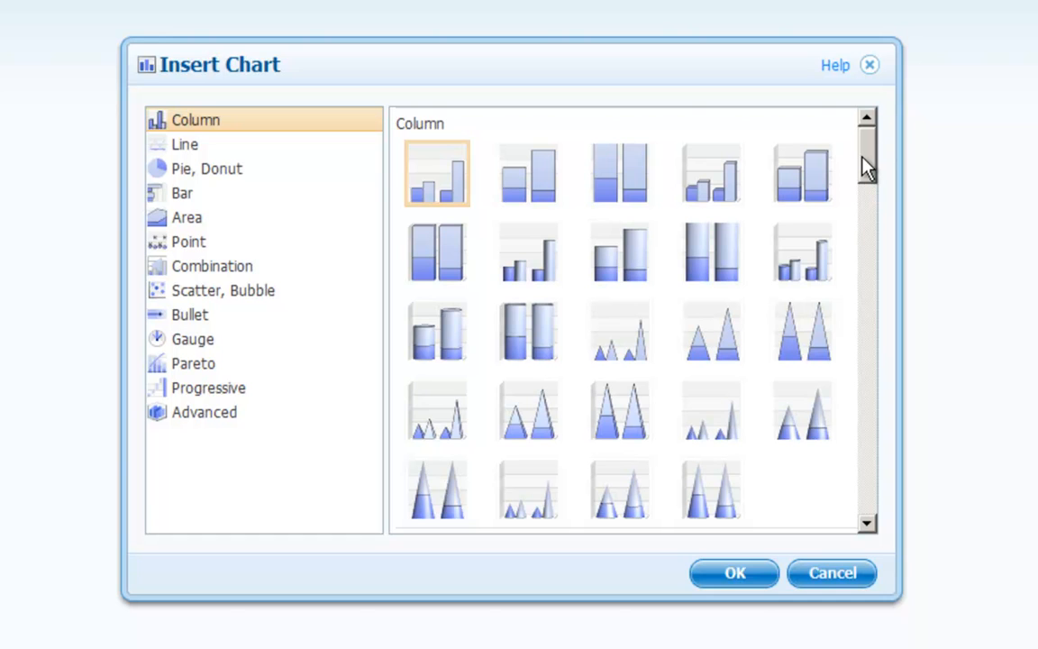
{"action": "mouse_move", "coordinate": [858, 175]}
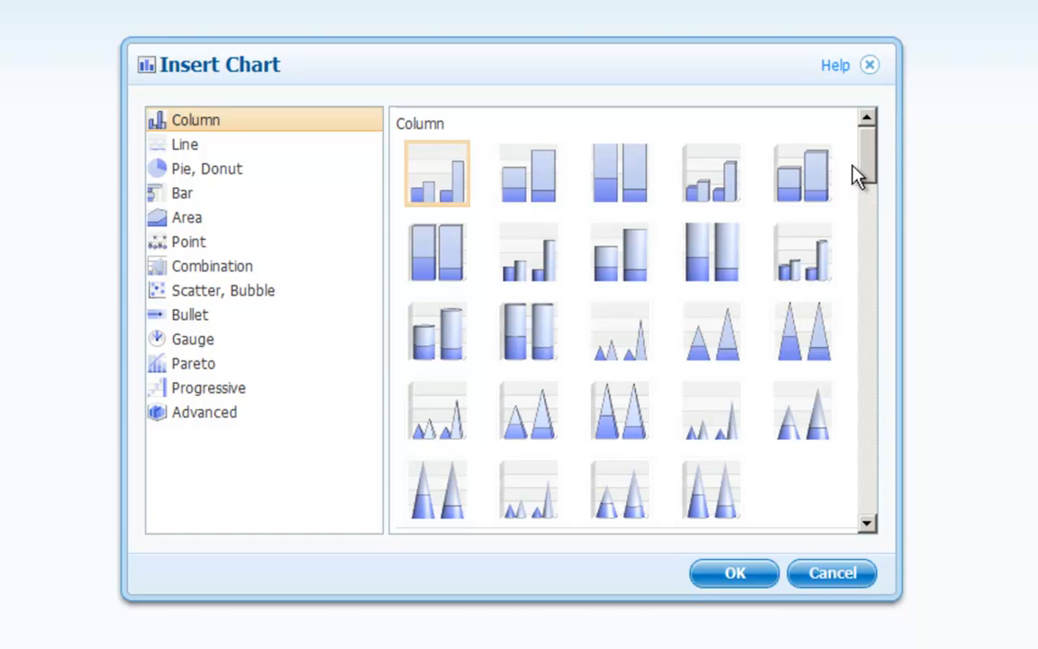
{"action": "left_click", "coordinate": [206, 169]}
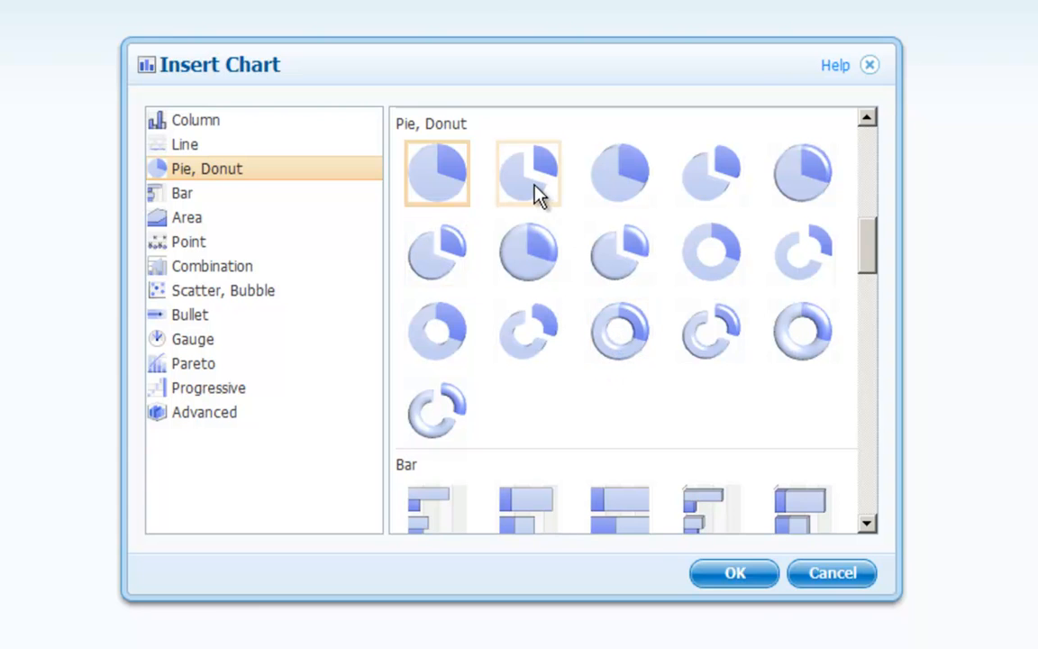
{"action": "mouse_move", "coordinate": [291, 323]}
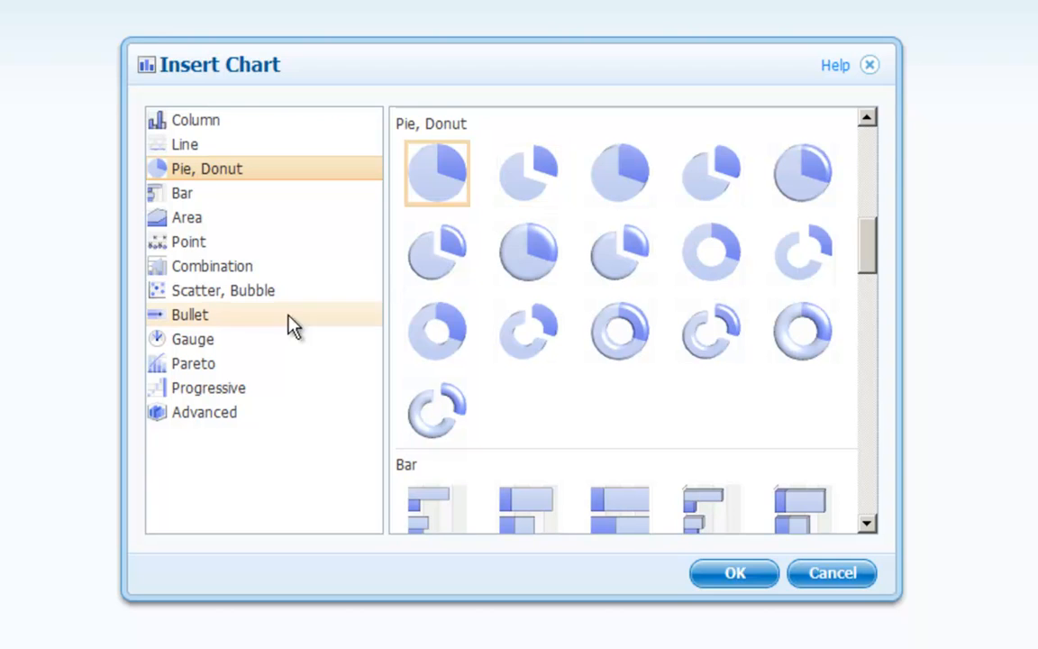
{"action": "left_click", "coordinate": [190, 314]}
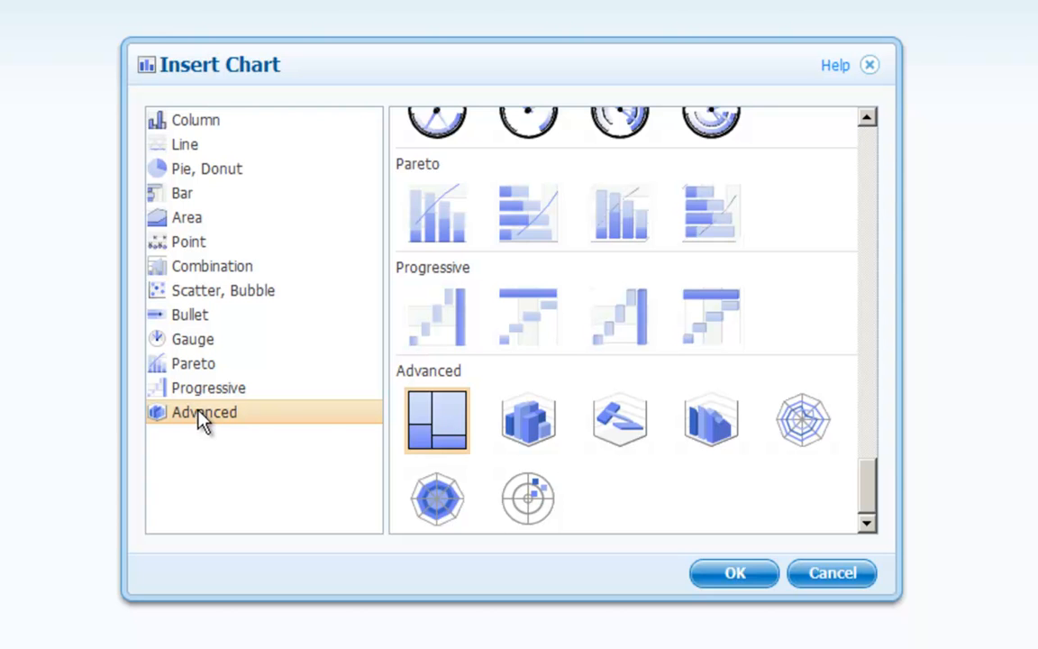
{"action": "mouse_move", "coordinate": [442, 421]}
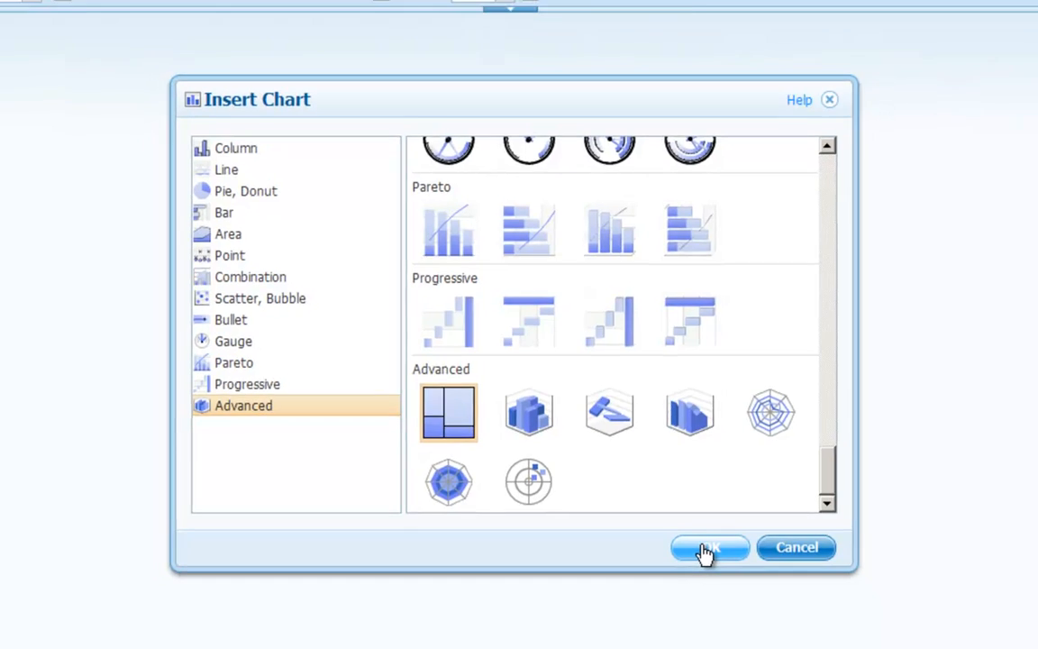
{"action": "left_click", "coordinate": [709, 547]}
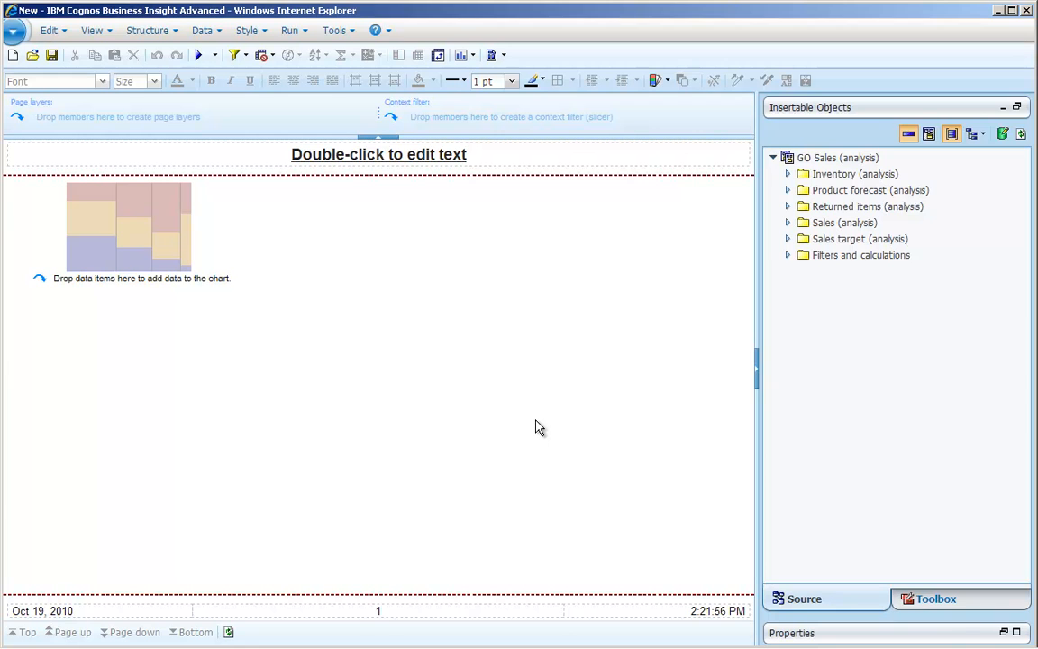
{"action": "mouse_move", "coordinate": [503, 446]}
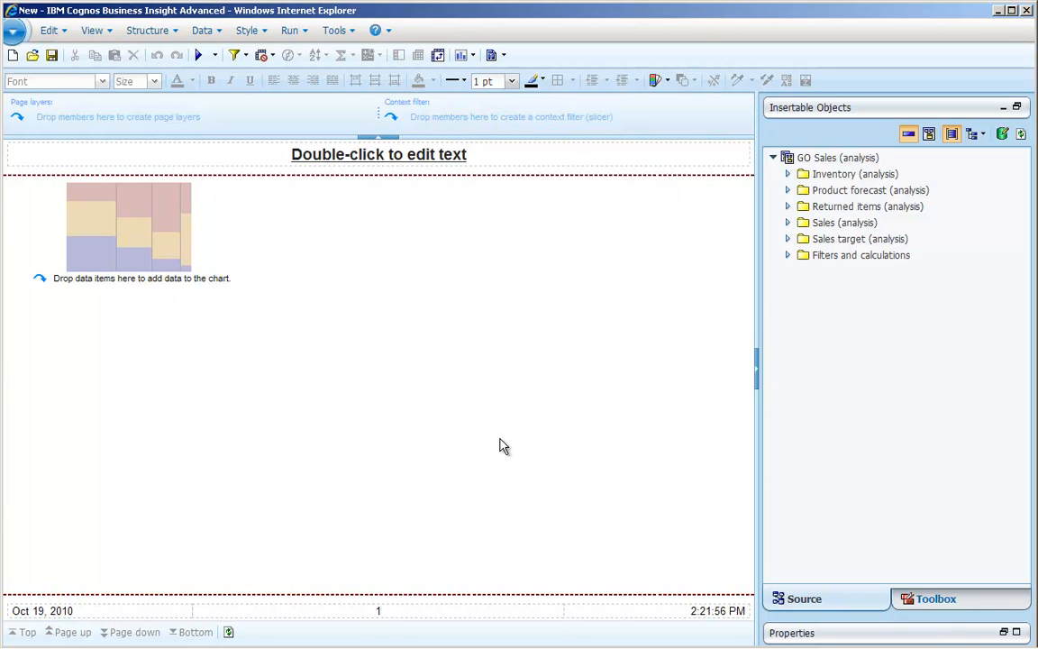
{"action": "mouse_move", "coordinate": [635, 446]}
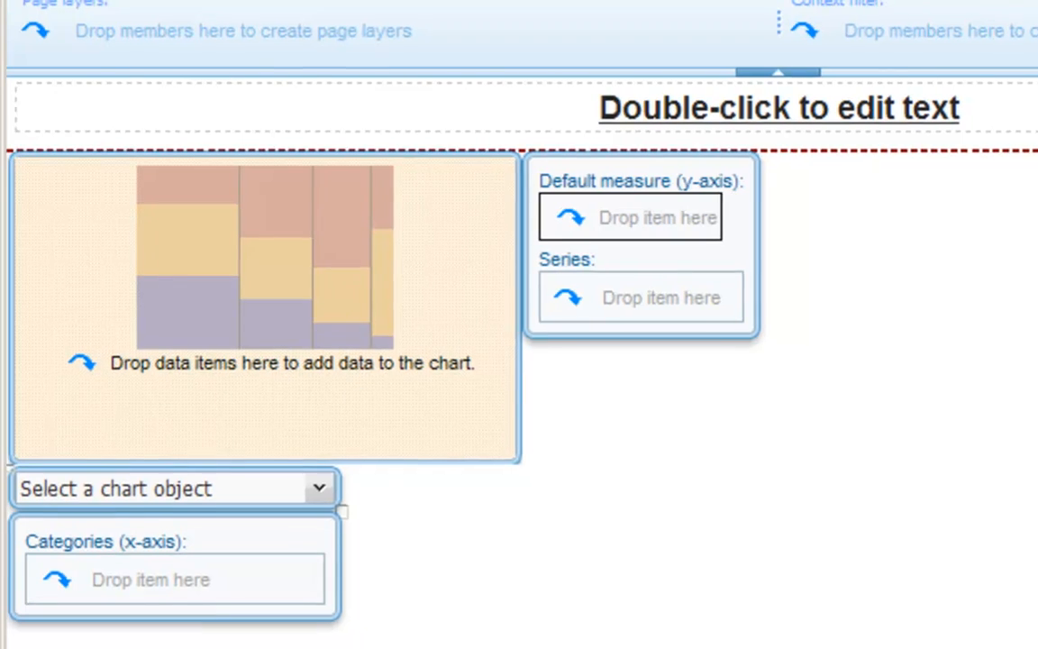
{"action": "left_click", "coordinate": [926, 226]}
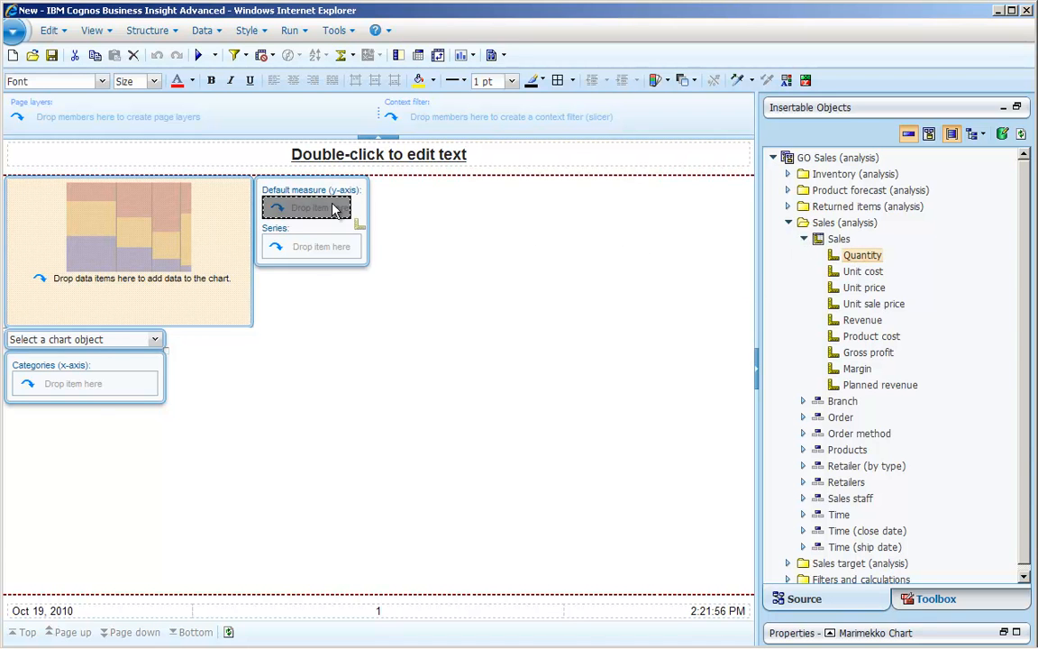
{"action": "left_click_drag", "start_coordinate": [860, 255], "coordinate": [310, 208]}
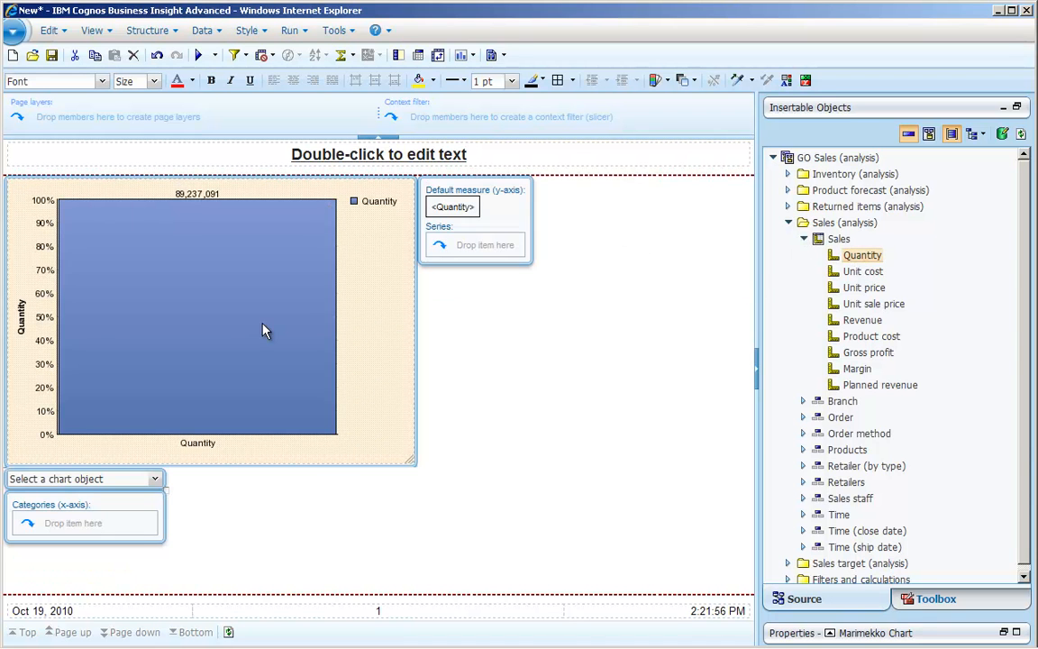
{"action": "mouse_move", "coordinate": [533, 445]}
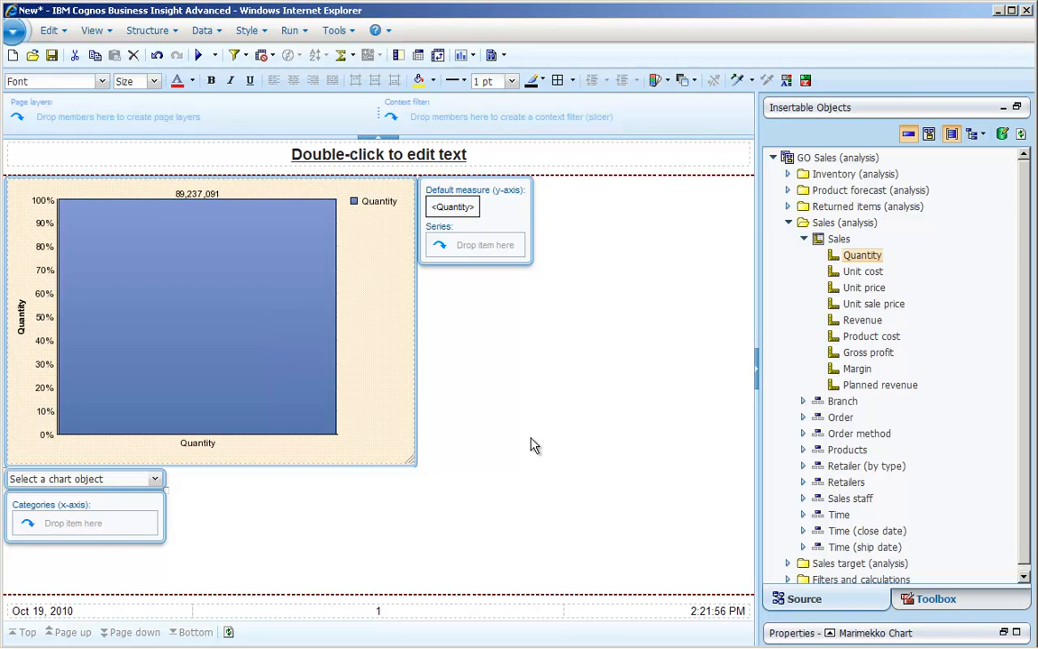
{"action": "mouse_move", "coordinate": [865, 466]}
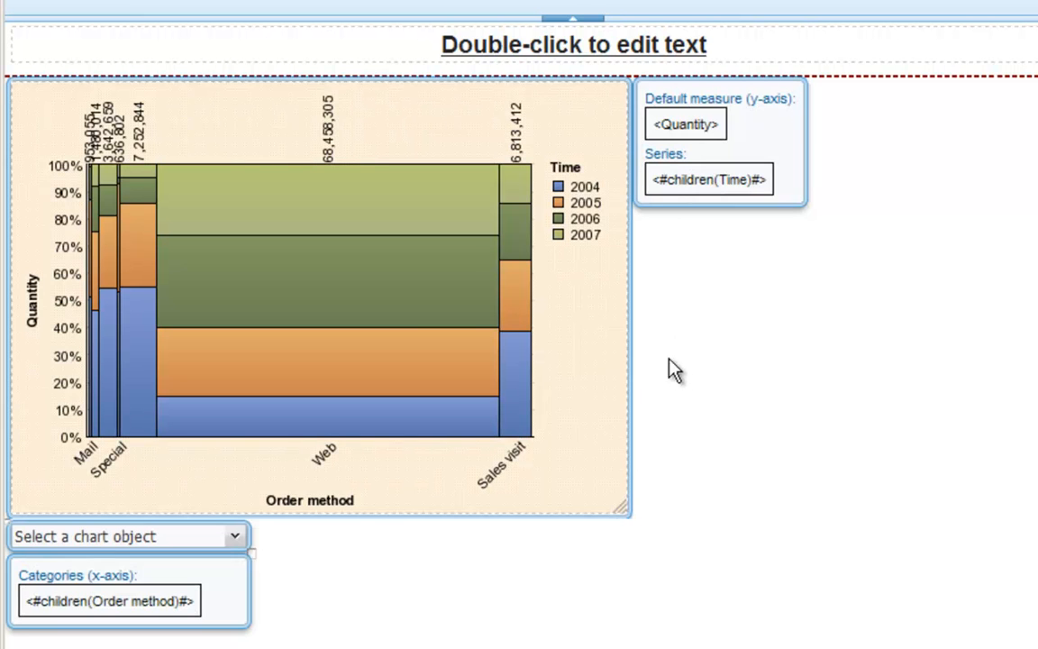
{"action": "mouse_move", "coordinate": [374, 415]}
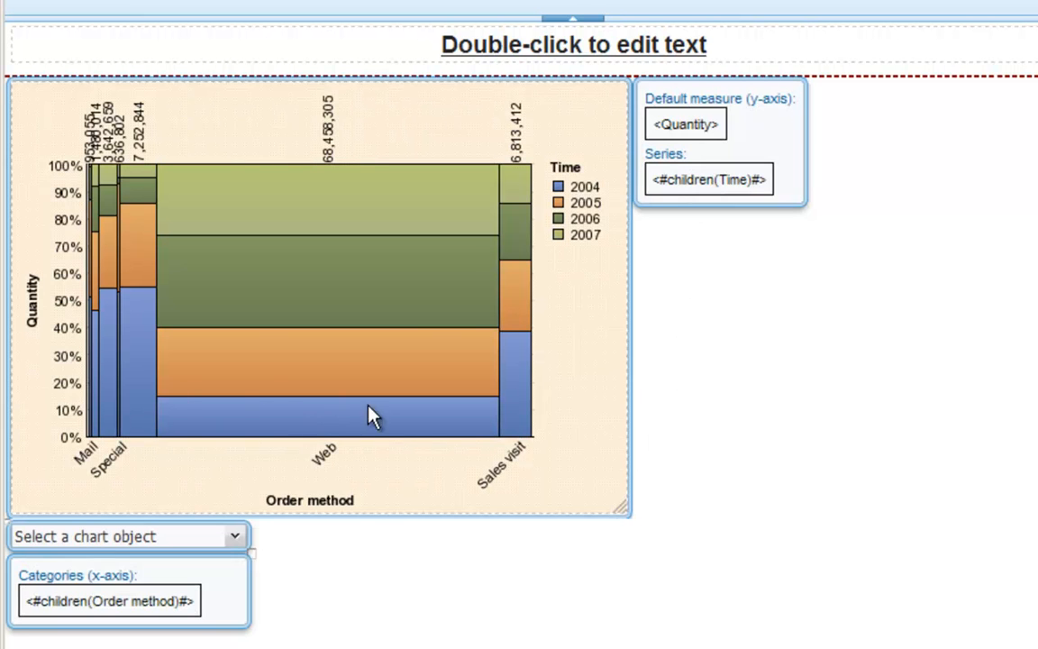
{"action": "mouse_move", "coordinate": [122, 297]}
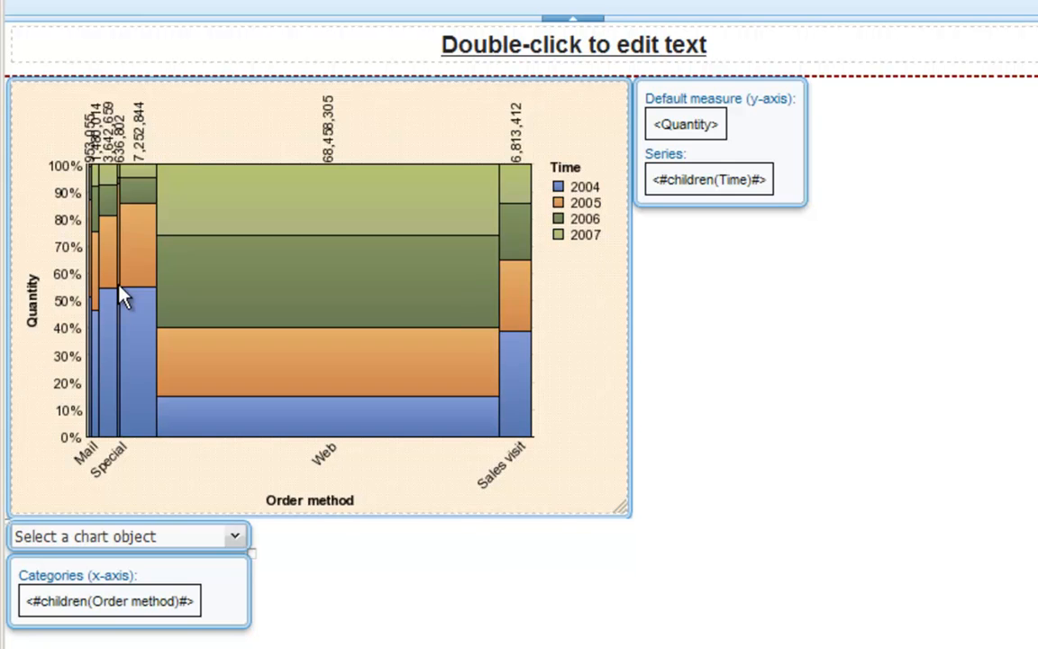
{"action": "mouse_move", "coordinate": [108, 193]}
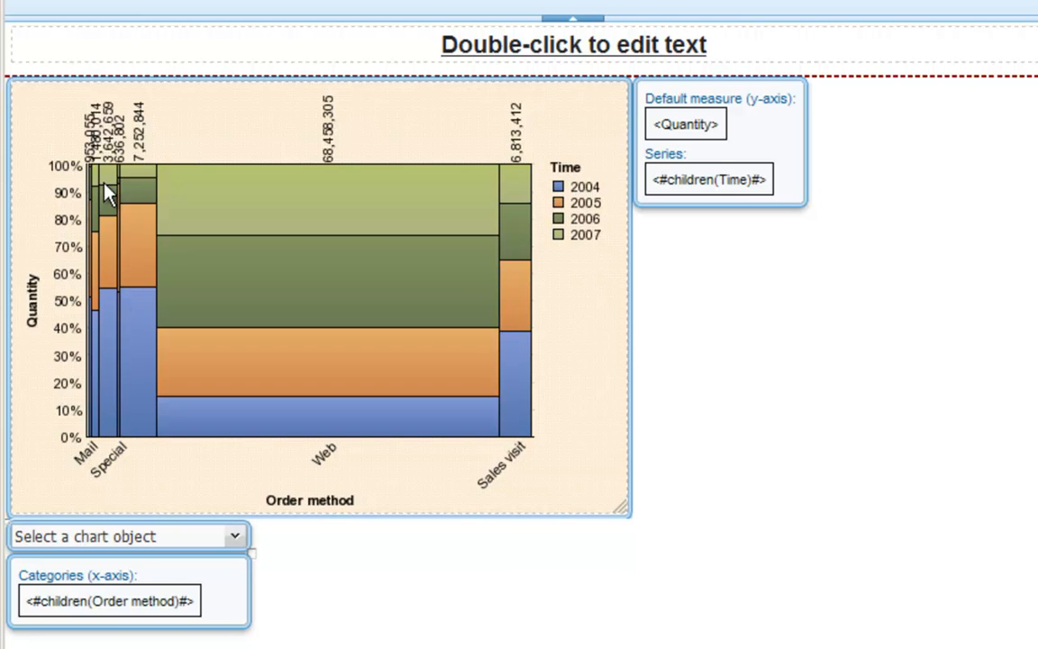
{"action": "mouse_move", "coordinate": [574, 189]}
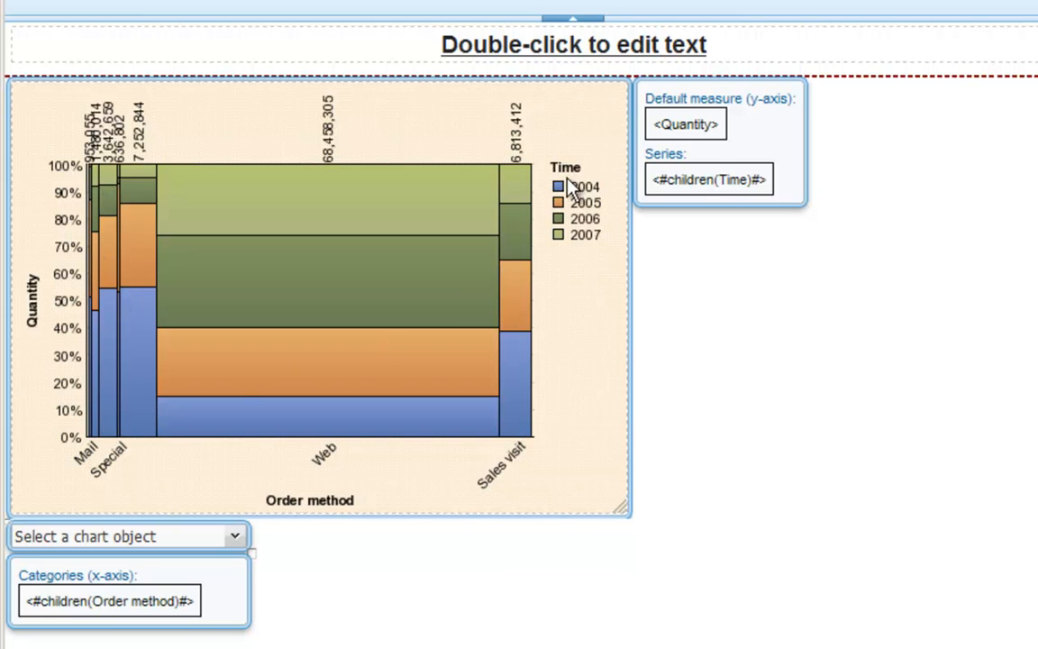
{"action": "mouse_move", "coordinate": [570, 399]}
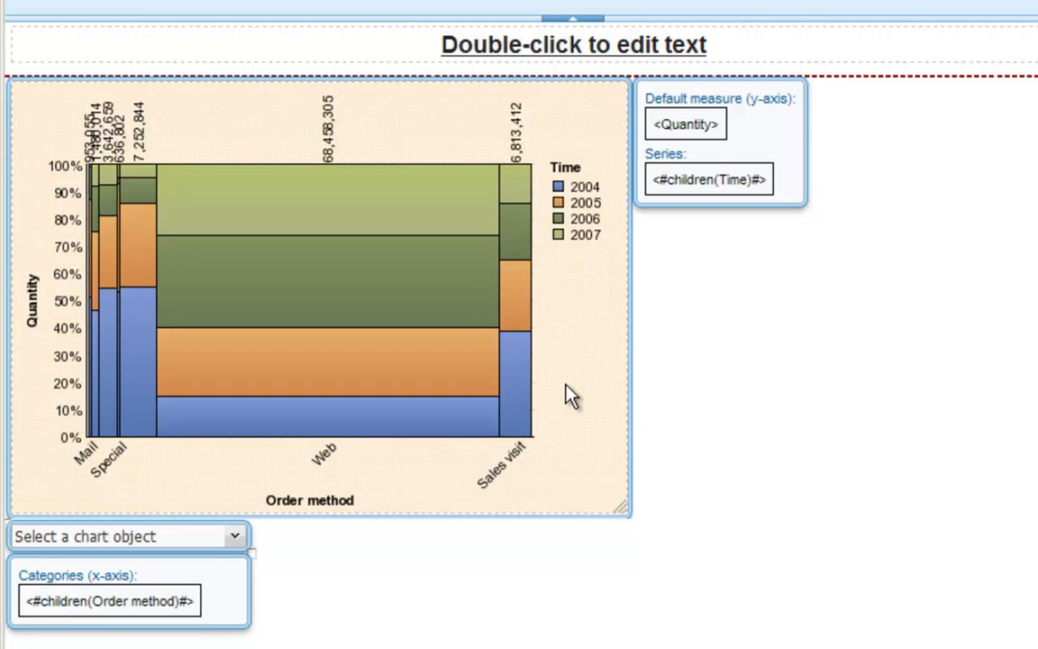
{"action": "mouse_move", "coordinate": [779, 292]}
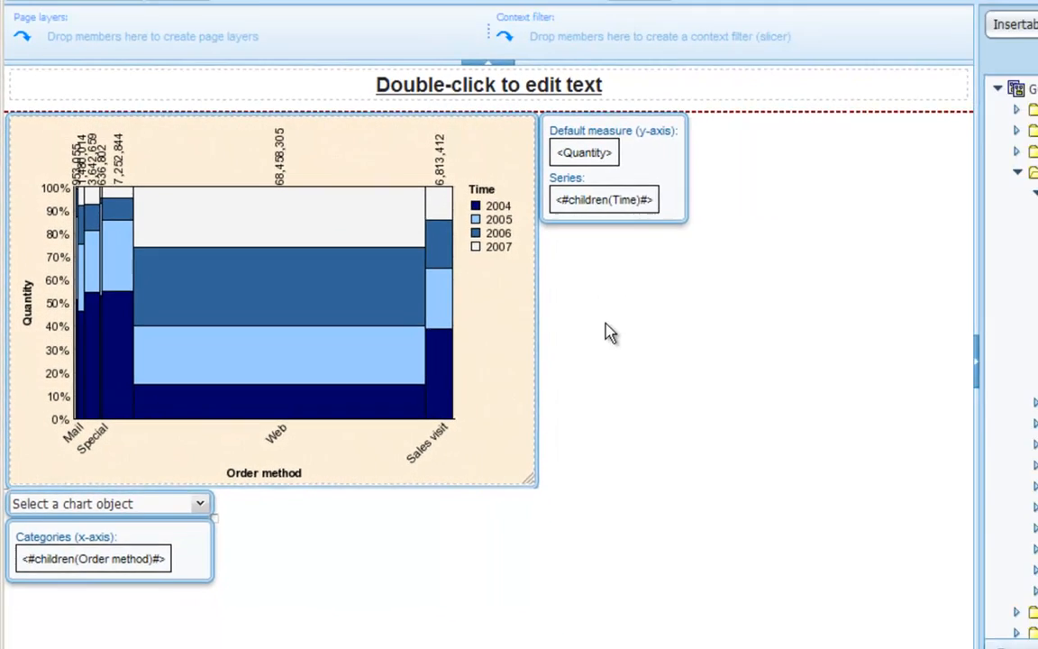
Step: Show the Toolbox and start inserting a two-column, two-row table
{"action": "left_click", "coordinate": [932, 599]}
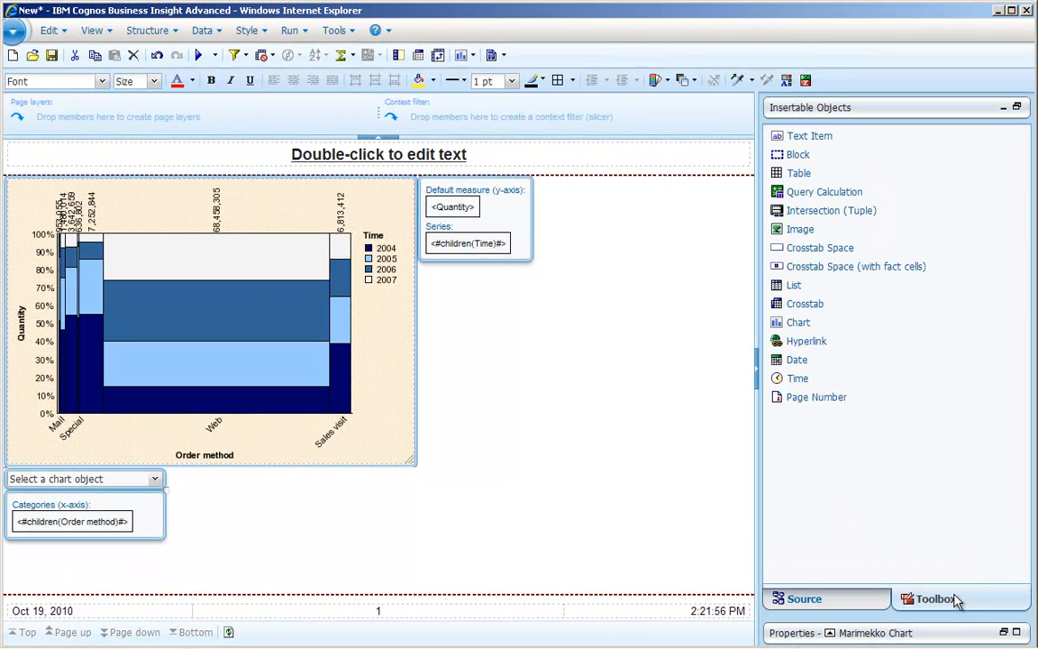
{"action": "mouse_move", "coordinate": [827, 533]}
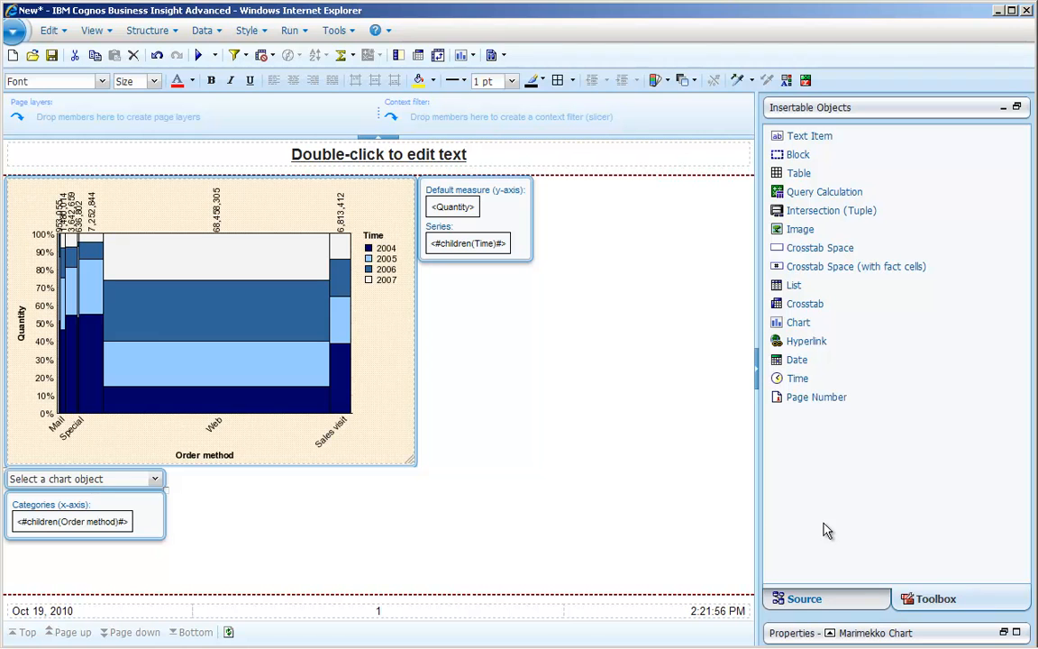
{"action": "mouse_move", "coordinate": [798, 173]}
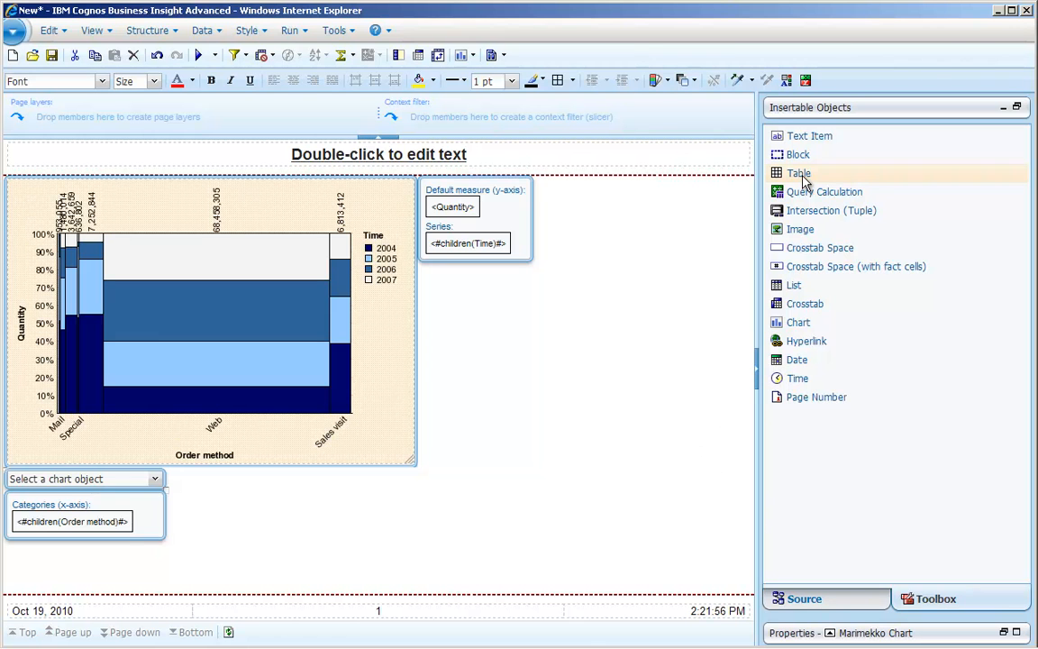
{"action": "left_click", "coordinate": [798, 173]}
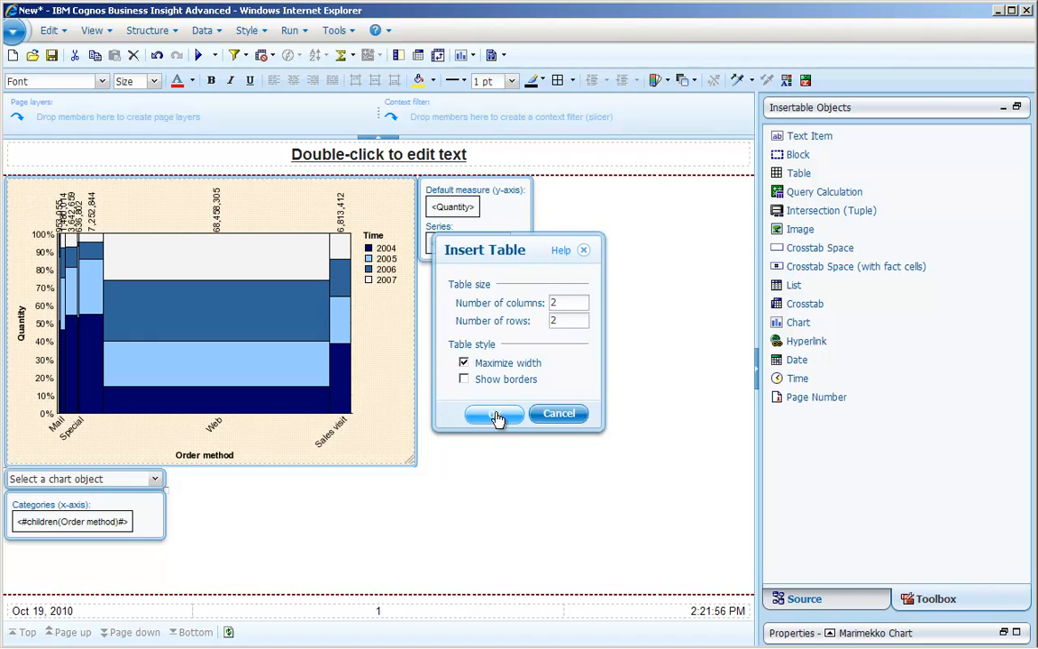
Step: Add the two-by-two table and place the Marimekko chart inside a table cell
{"action": "left_click", "coordinate": [493, 413]}
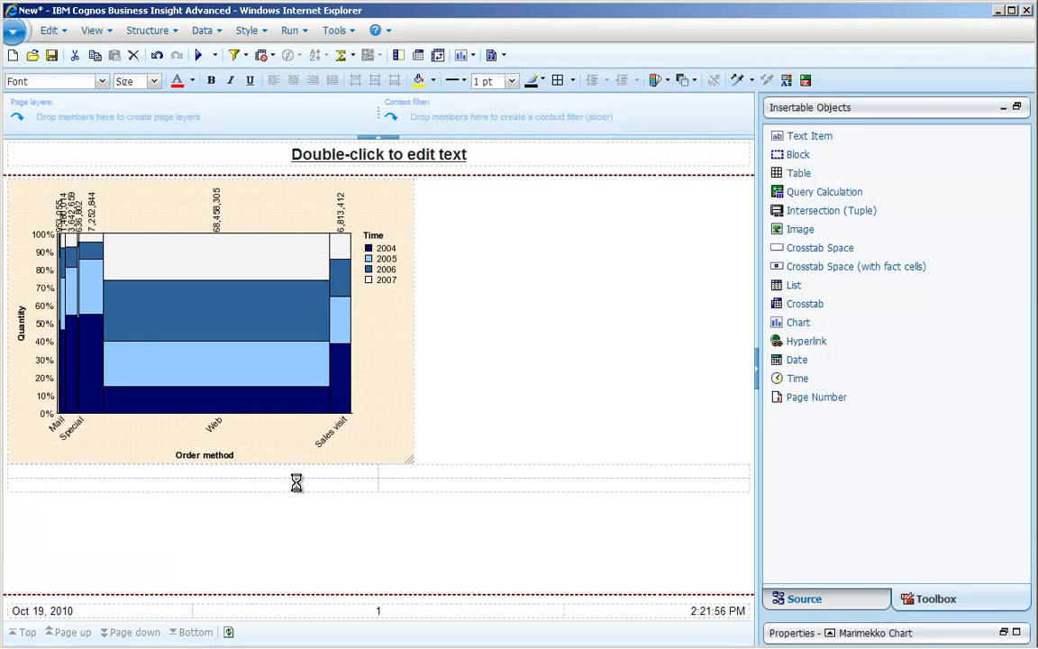
{"action": "left_click", "coordinate": [211, 320]}
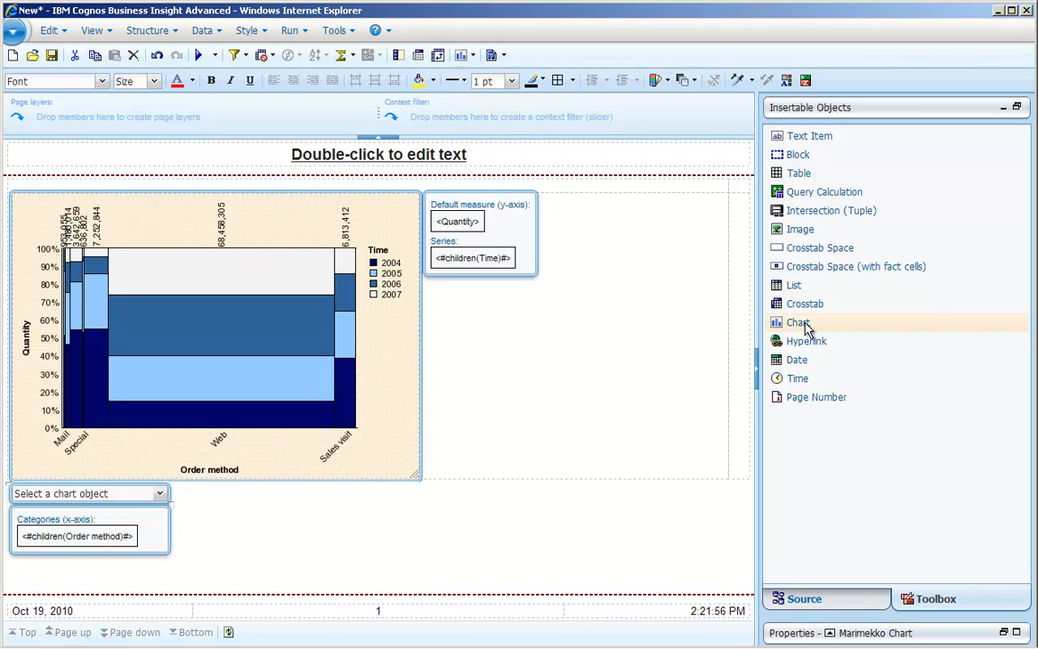
{"action": "left_click", "coordinate": [799, 322]}
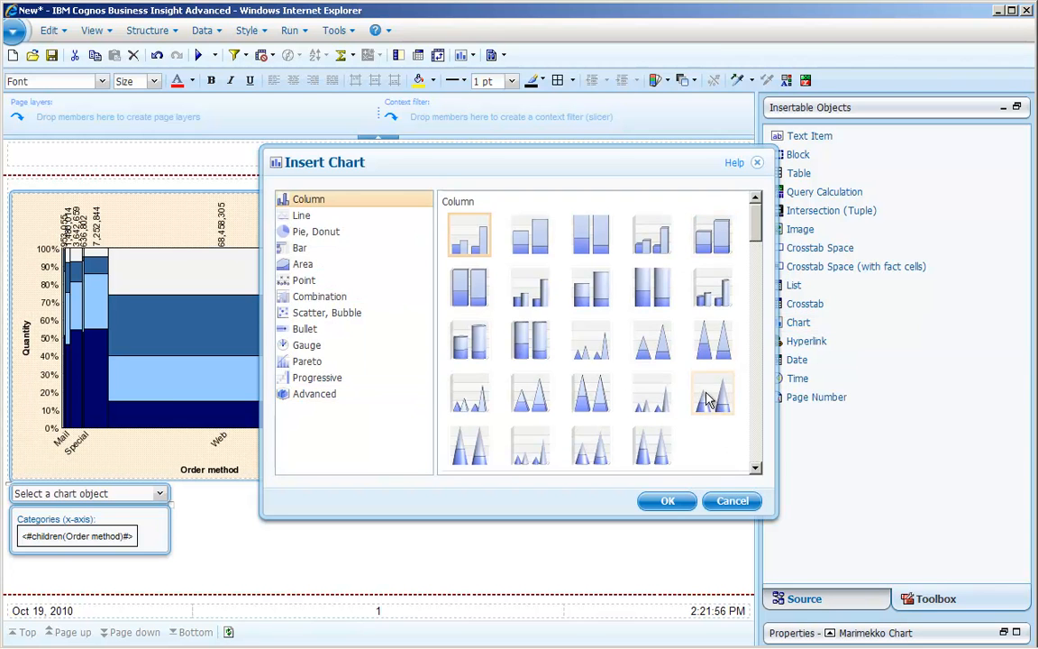
{"action": "mouse_move", "coordinate": [653, 456]}
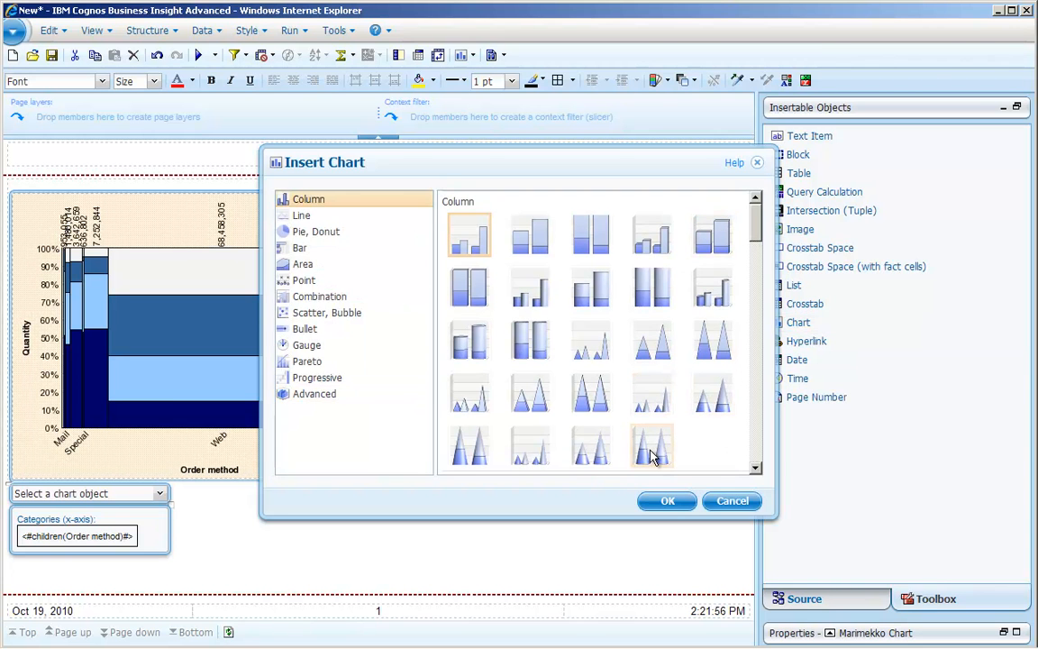
Step: Insert a 3D cone column chart, a quarter-dial gauge and a bullet chart into the cells
{"action": "left_click", "coordinate": [651, 446]}
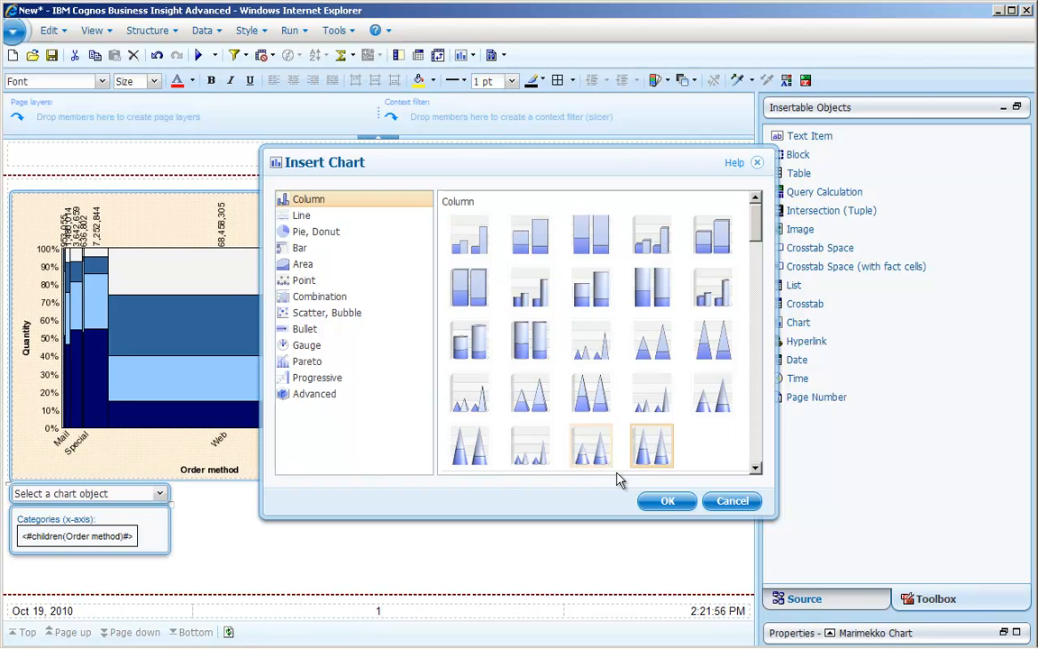
{"action": "left_click", "coordinate": [667, 500]}
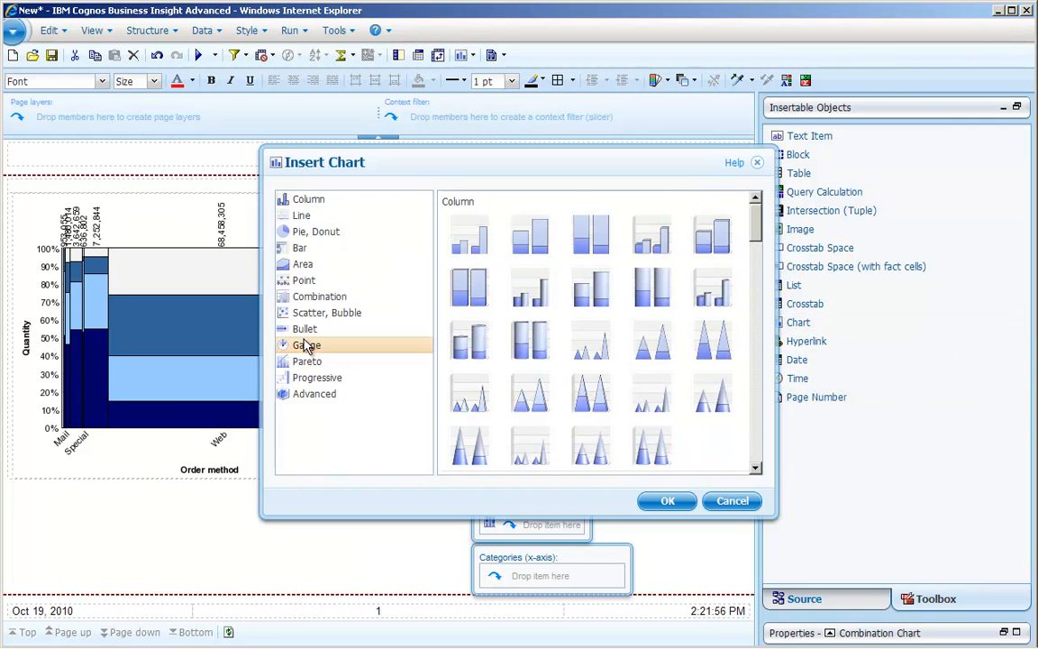
{"action": "left_click", "coordinate": [306, 345]}
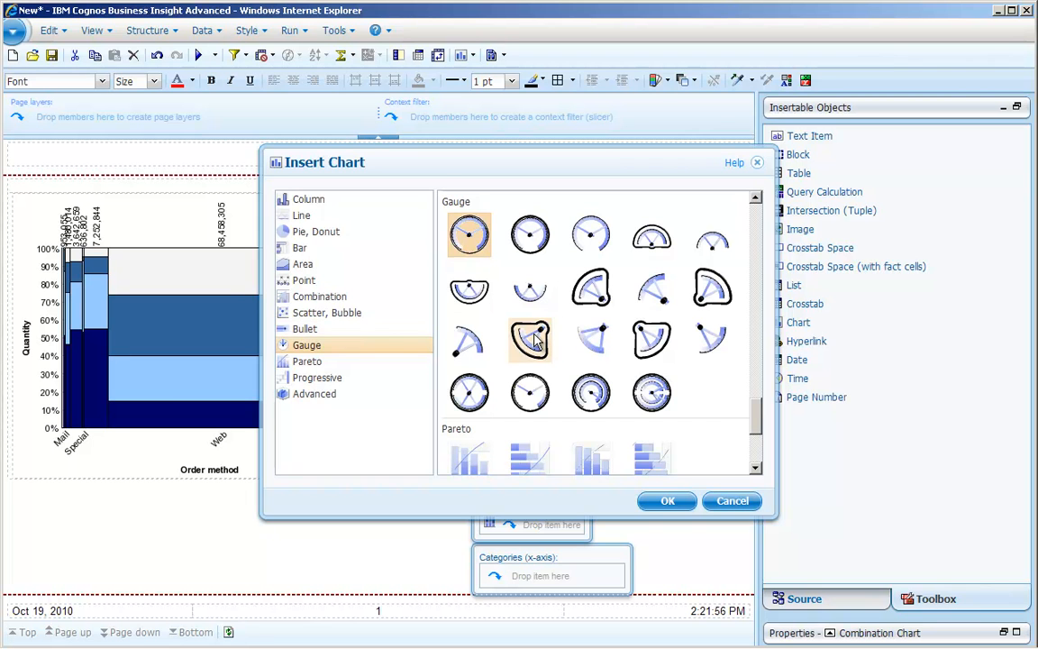
{"action": "left_click", "coordinate": [667, 500]}
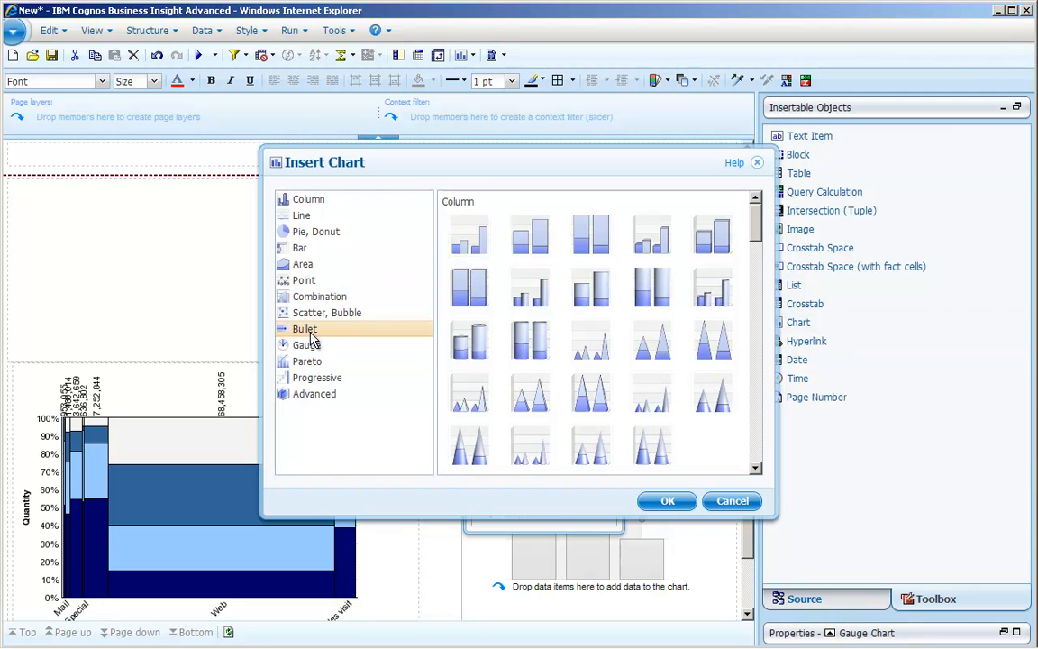
{"action": "left_click", "coordinate": [305, 328]}
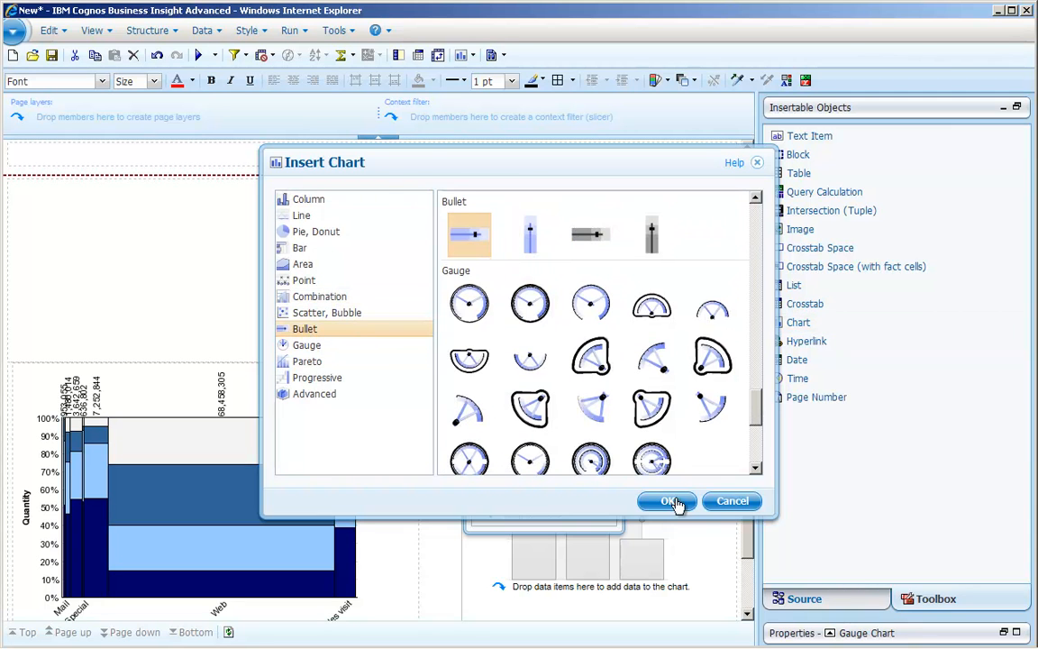
{"action": "left_click", "coordinate": [667, 501]}
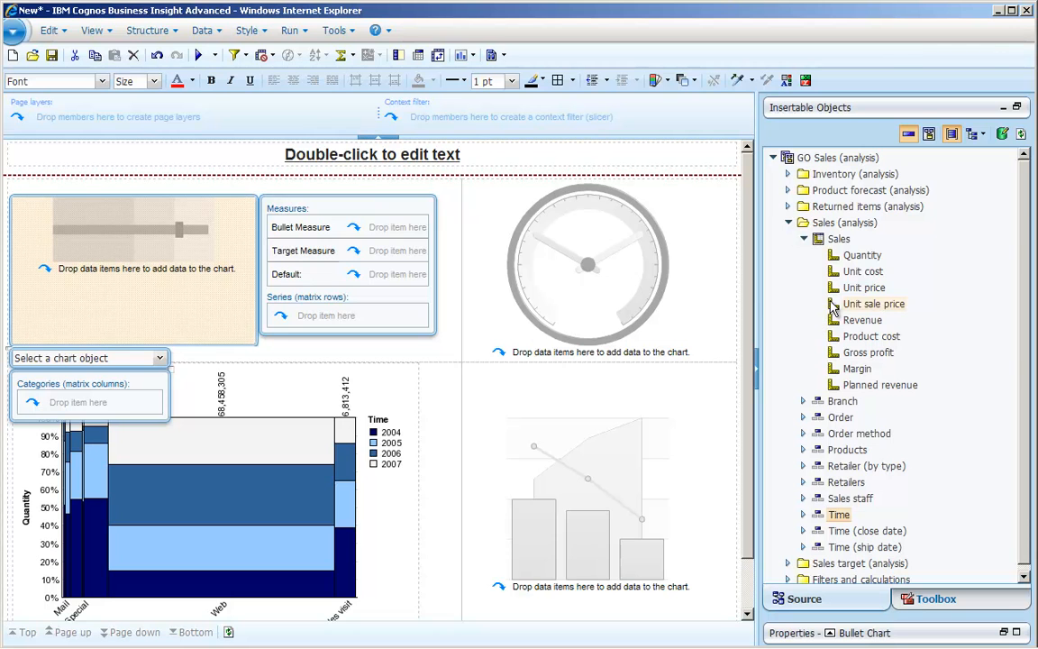
Step: Assign Revenue as the bullet measure and Planned revenue as the target measure
{"action": "left_click", "coordinate": [392, 233]}
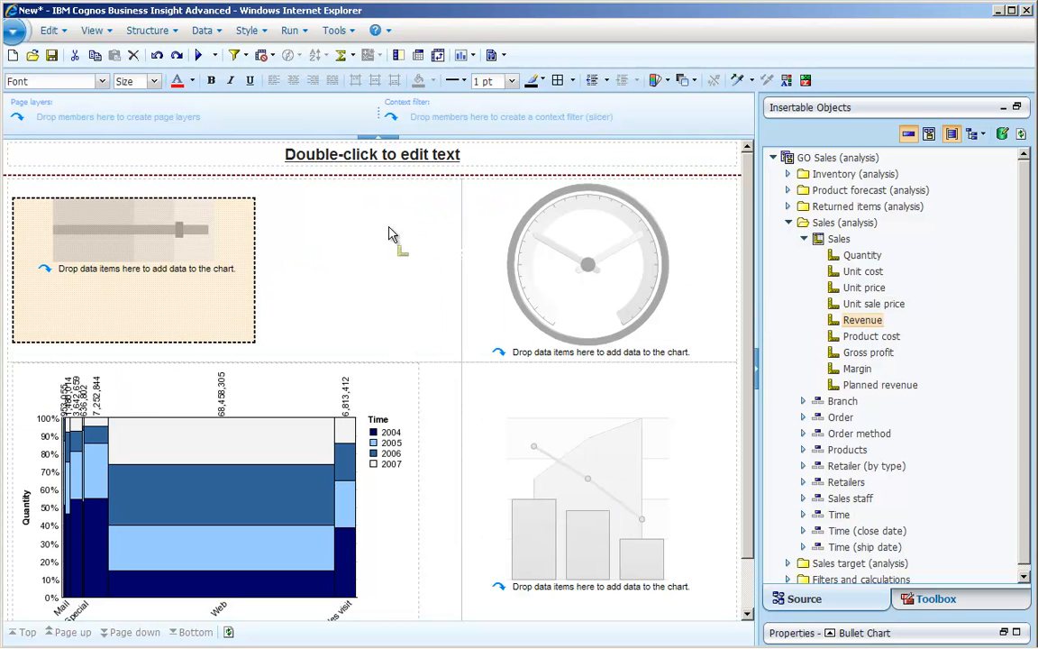
{"action": "left_click", "coordinate": [133, 268]}
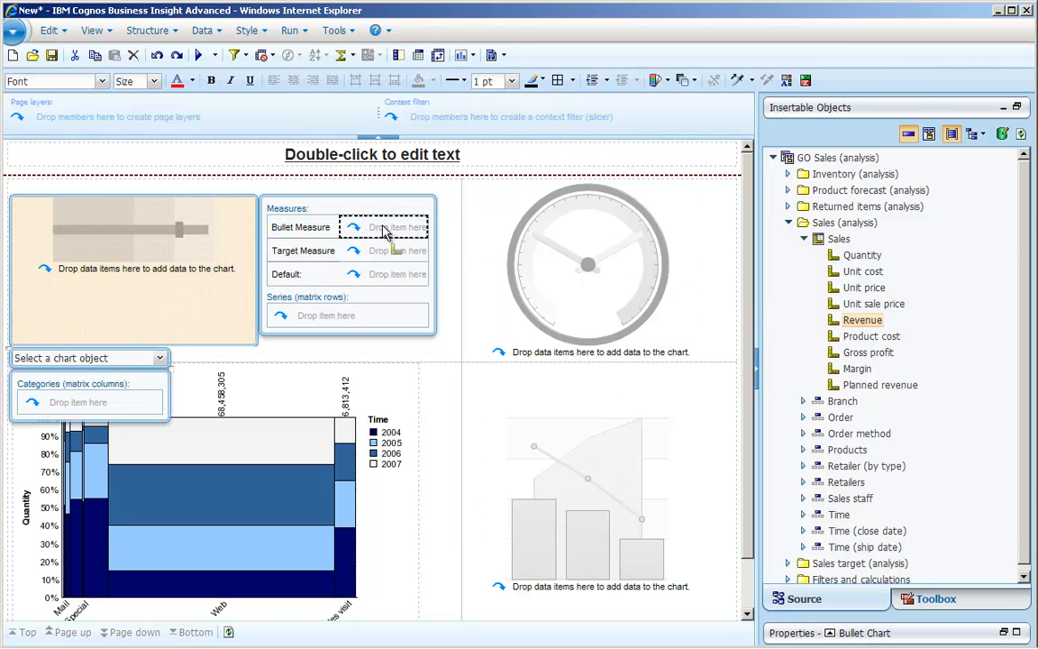
{"action": "left_click_drag", "start_coordinate": [862, 320], "coordinate": [383, 226]}
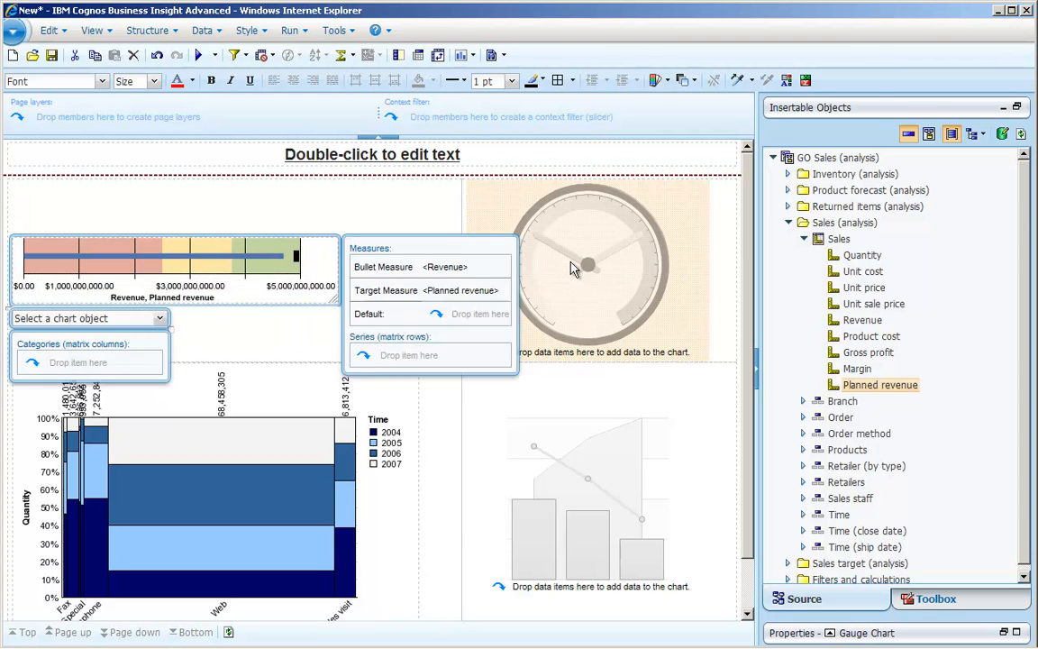
Step: Select the gauge chart and scroll down the Source data tree
{"action": "left_click", "coordinate": [586, 261]}
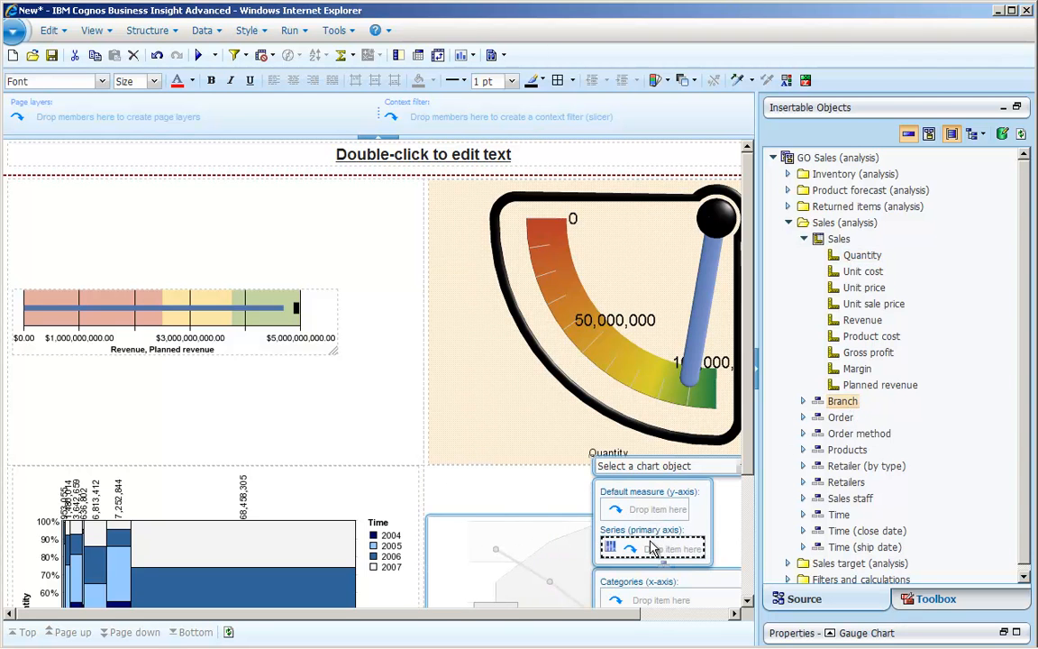
{"action": "scroll", "scroll_direction": "down", "scroll_amount": 3}
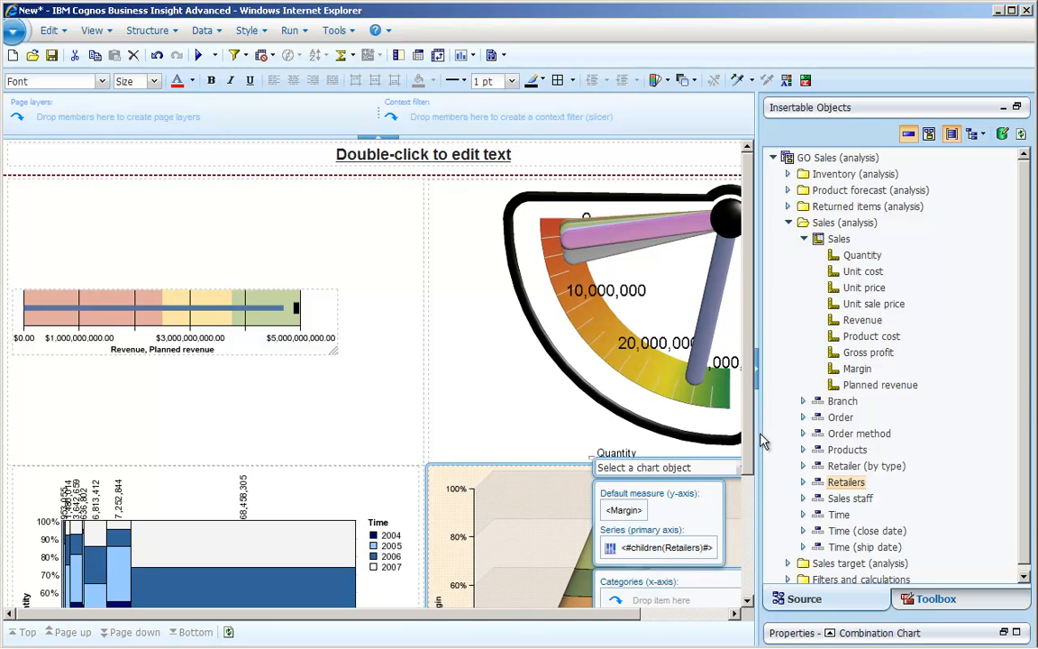
{"action": "mouse_move", "coordinate": [577, 180]}
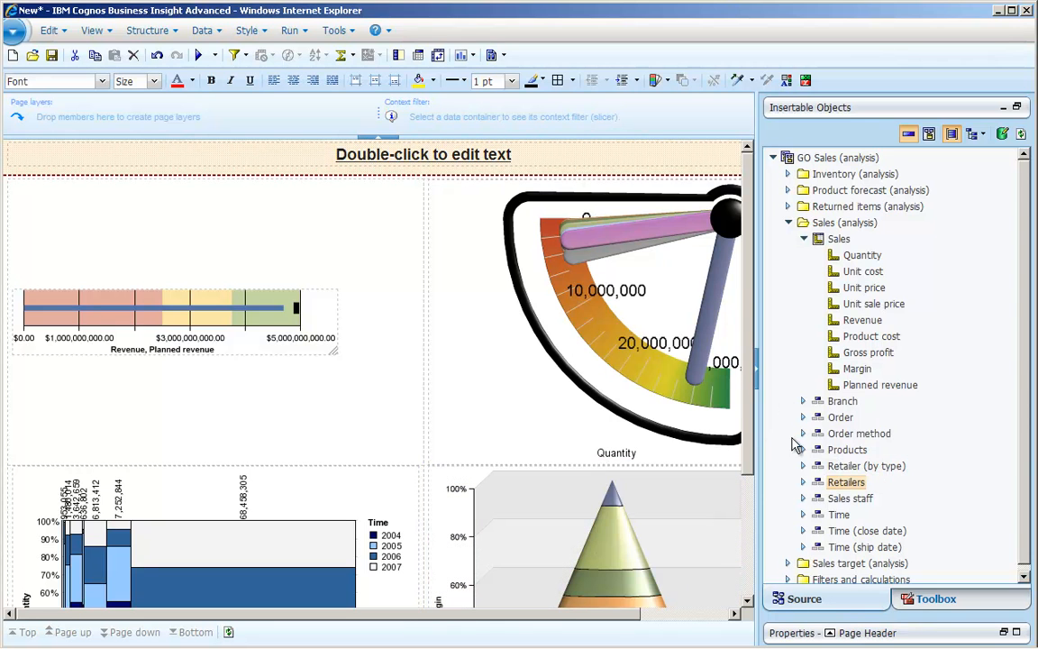
{"action": "mouse_move", "coordinate": [766, 545]}
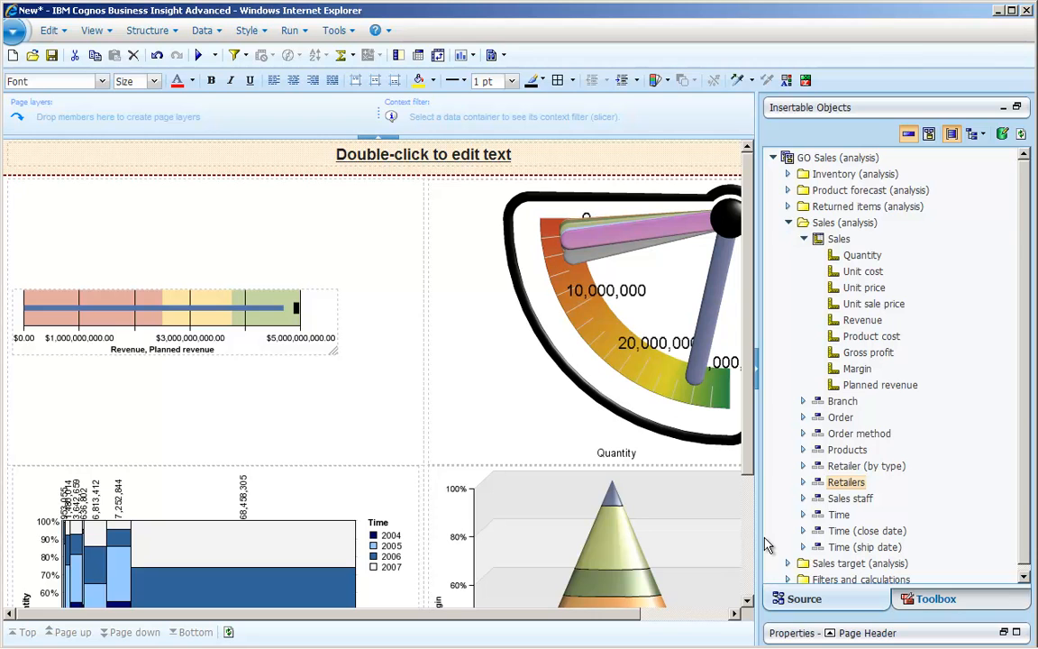
{"action": "mouse_move", "coordinate": [761, 545]}
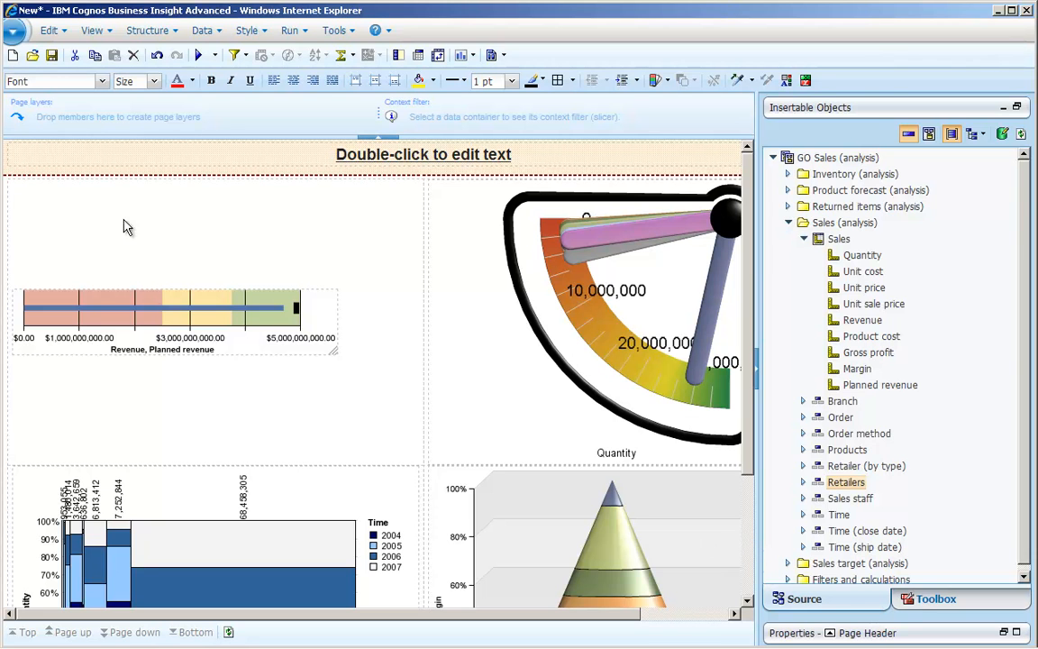
{"action": "mouse_move", "coordinate": [51, 56]}
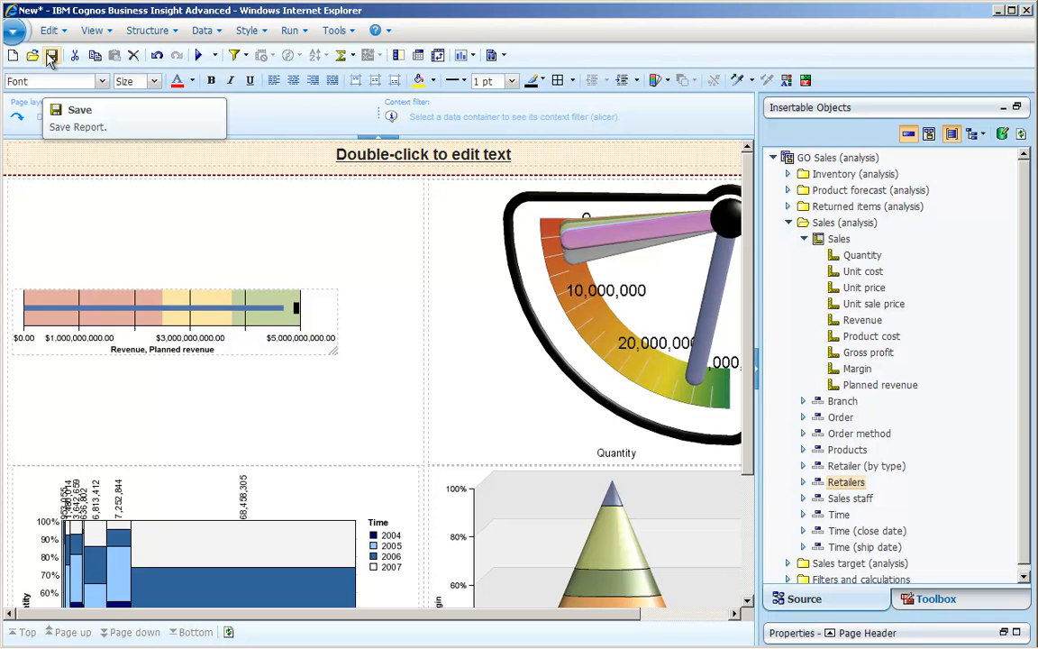
{"action": "left_click", "coordinate": [585, 315]}
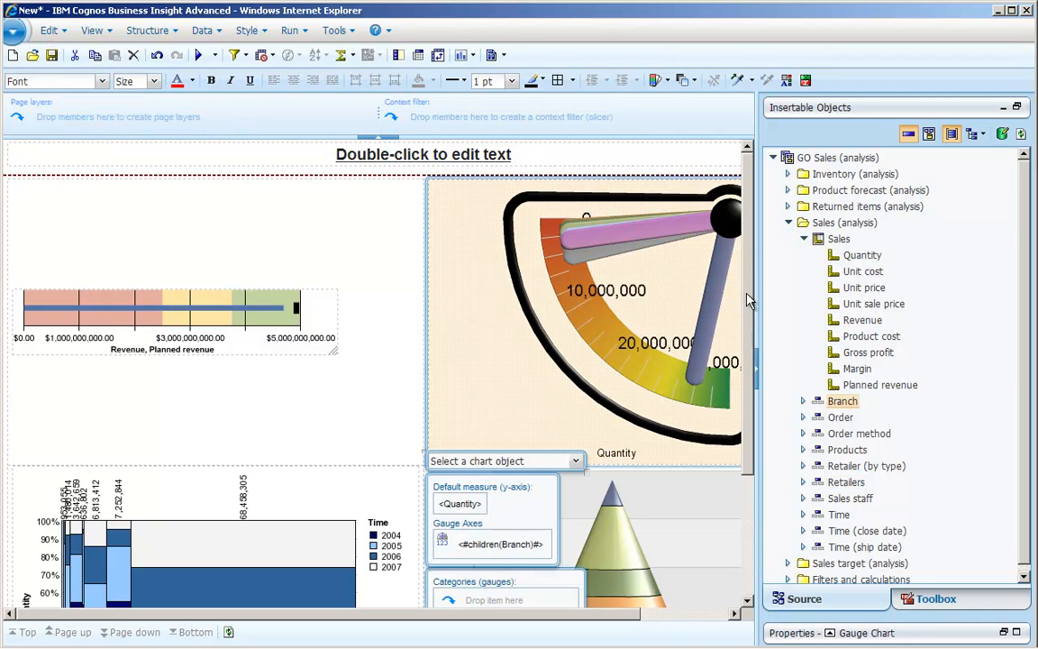
{"action": "scroll", "scroll_direction": "down", "scroll_amount": 3}
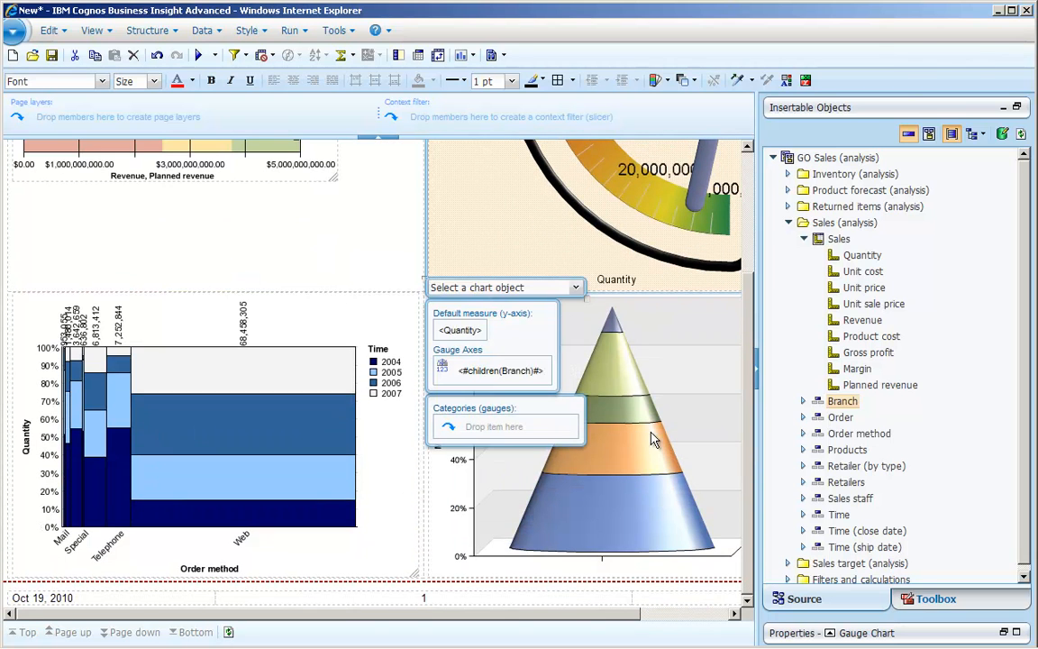
{"action": "mouse_move", "coordinate": [396, 399]}
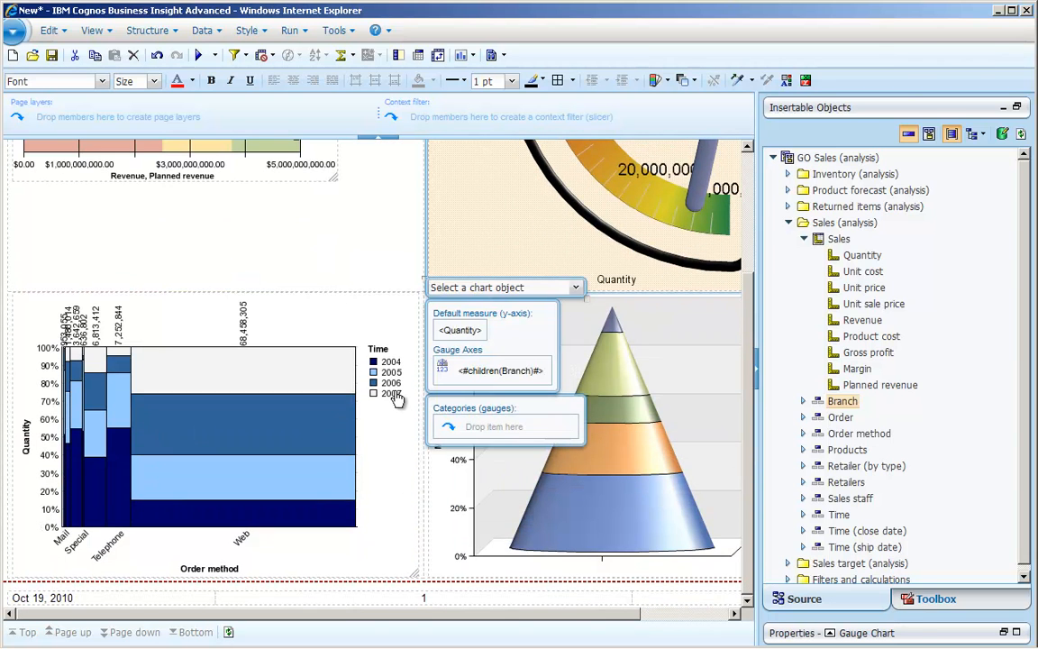
Step: Select 2007 in the Marimekko legend and drill down to its four quarters
{"action": "left_click", "coordinate": [613, 451]}
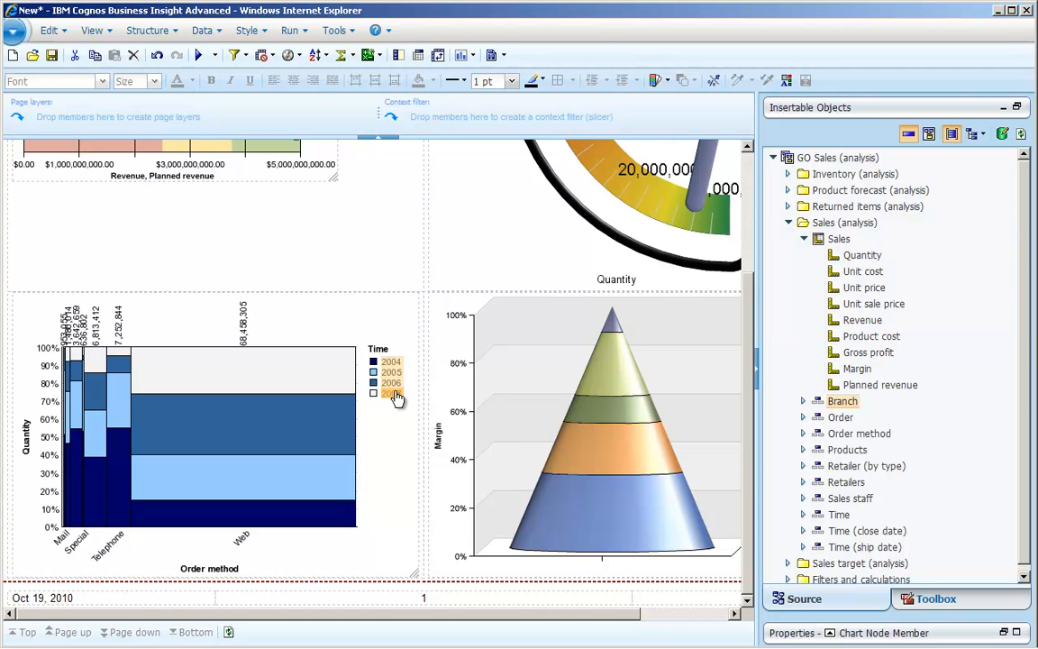
{"action": "left_click", "coordinate": [375, 394]}
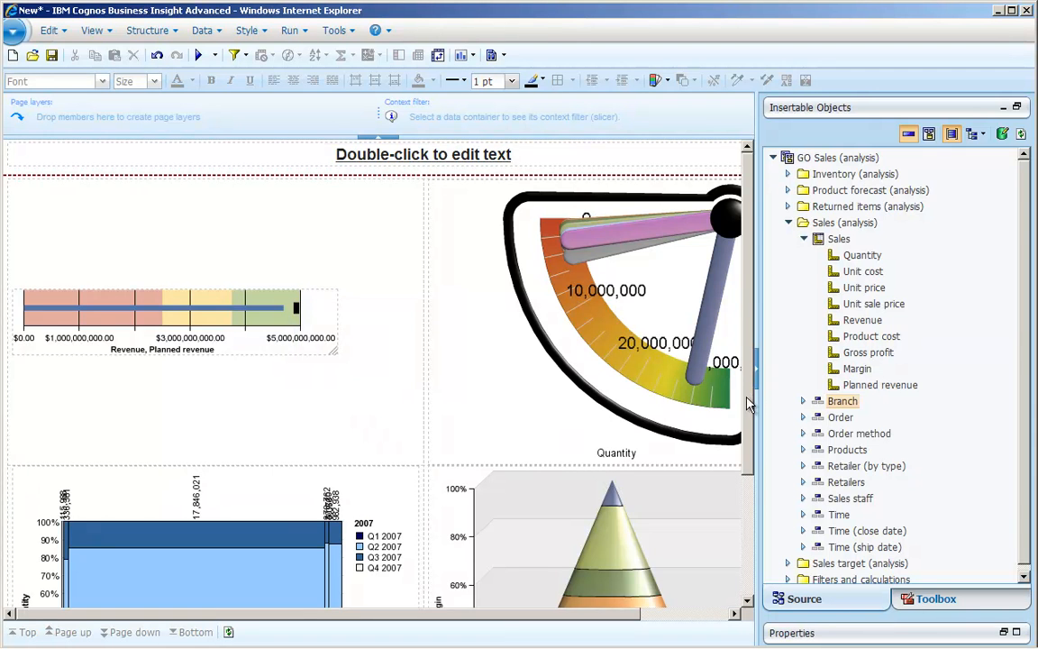
{"action": "scroll", "scroll_direction": "down", "scroll_amount": 3}
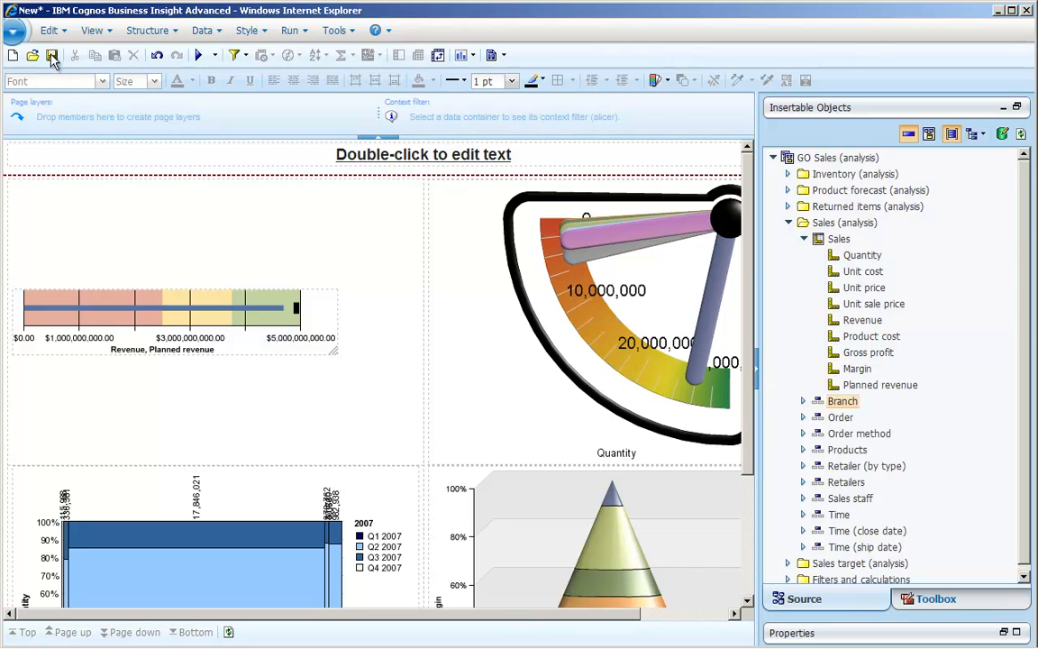
Step: Save the report under the name 'BI Advanced' in My Folders
{"action": "left_click", "coordinate": [51, 55]}
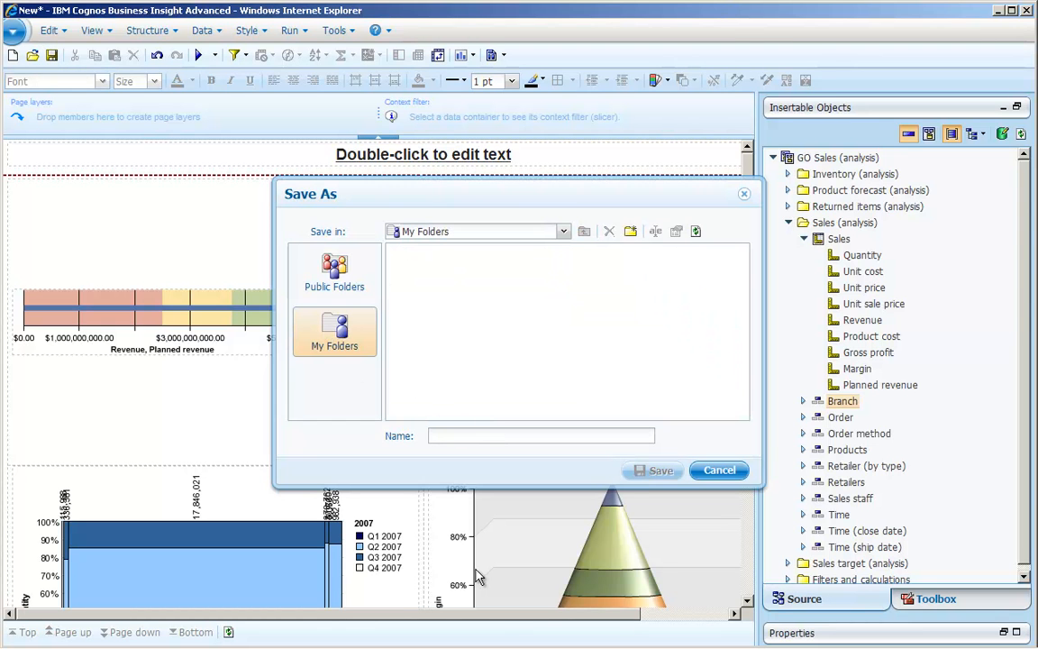
{"action": "type", "text": "BI Ad"}
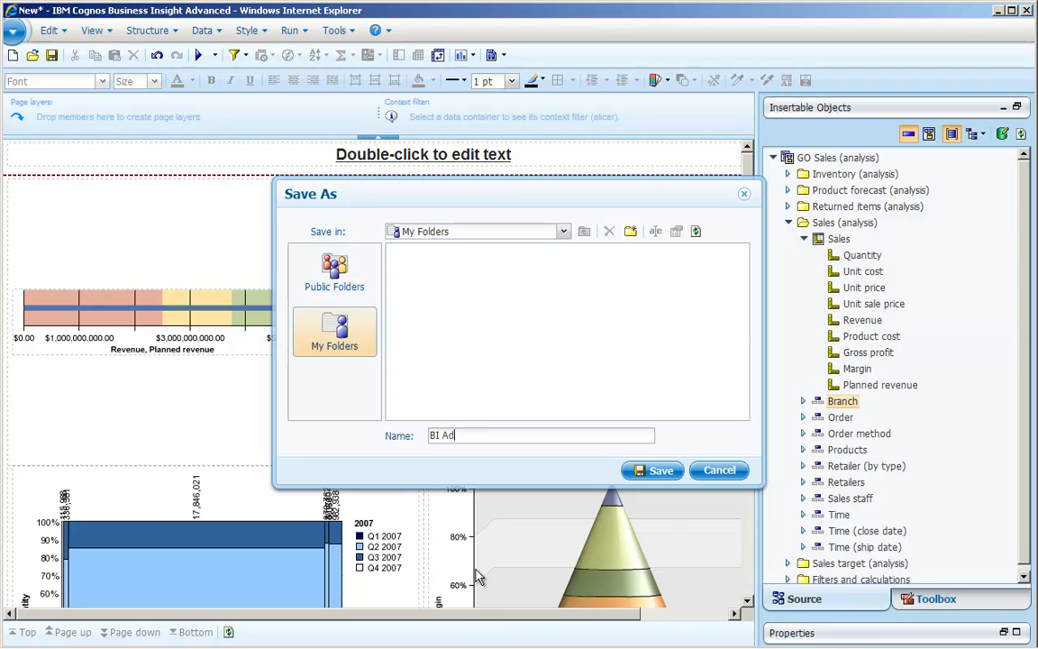
{"action": "type", "text": "vanced"}
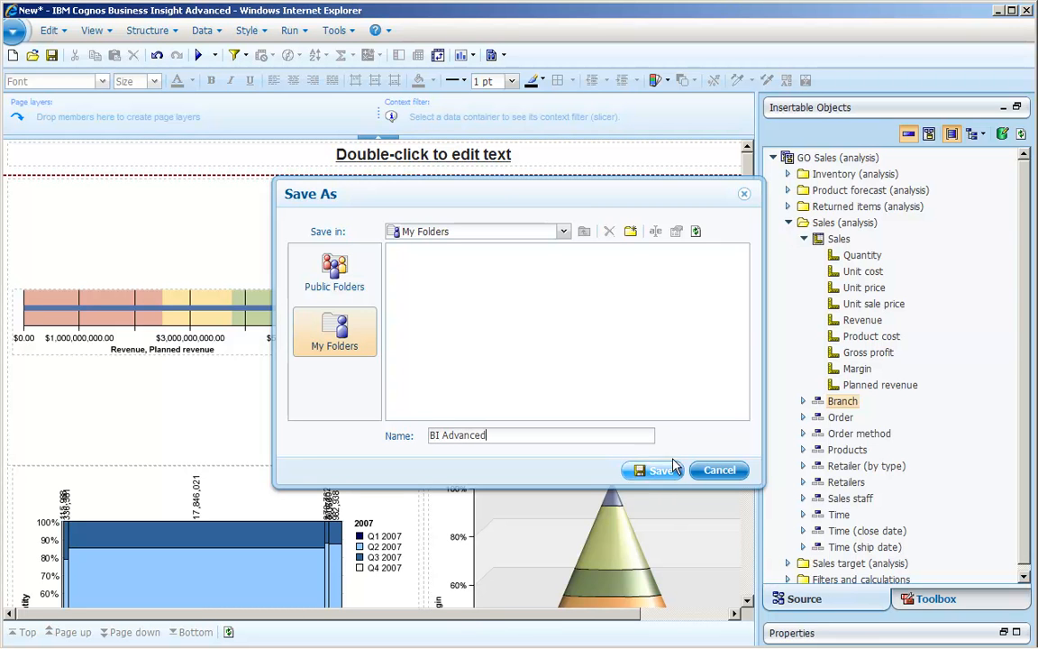
{"action": "left_click", "coordinate": [653, 469]}
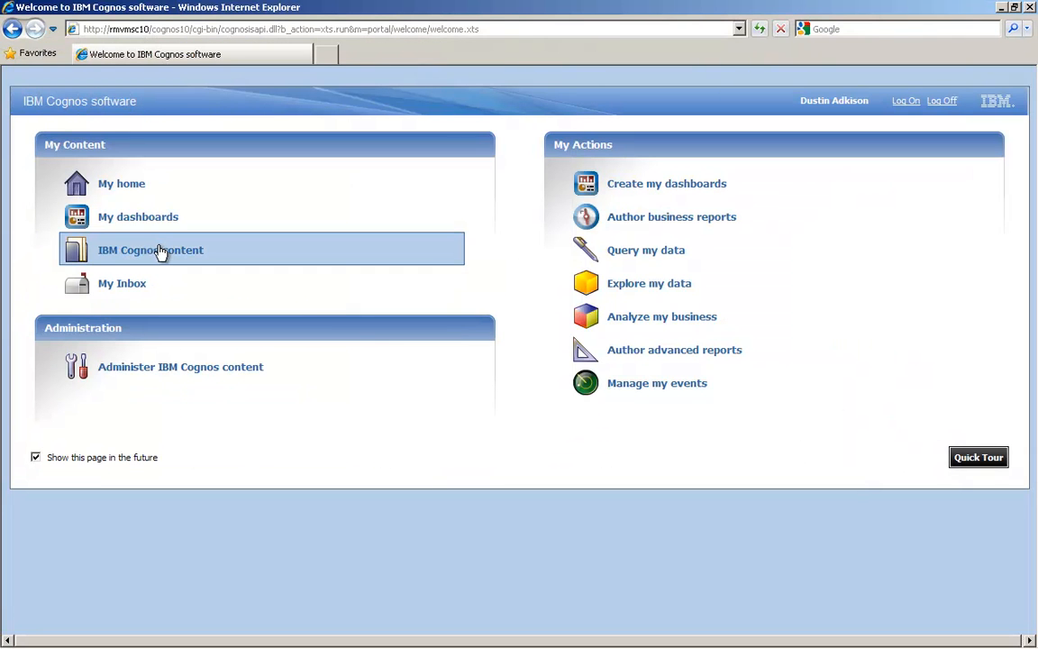
Step: Open the BI Advanced report from My Folders in IBM Cognos content to run it in Cognos Viewer
{"action": "left_click", "coordinate": [150, 249]}
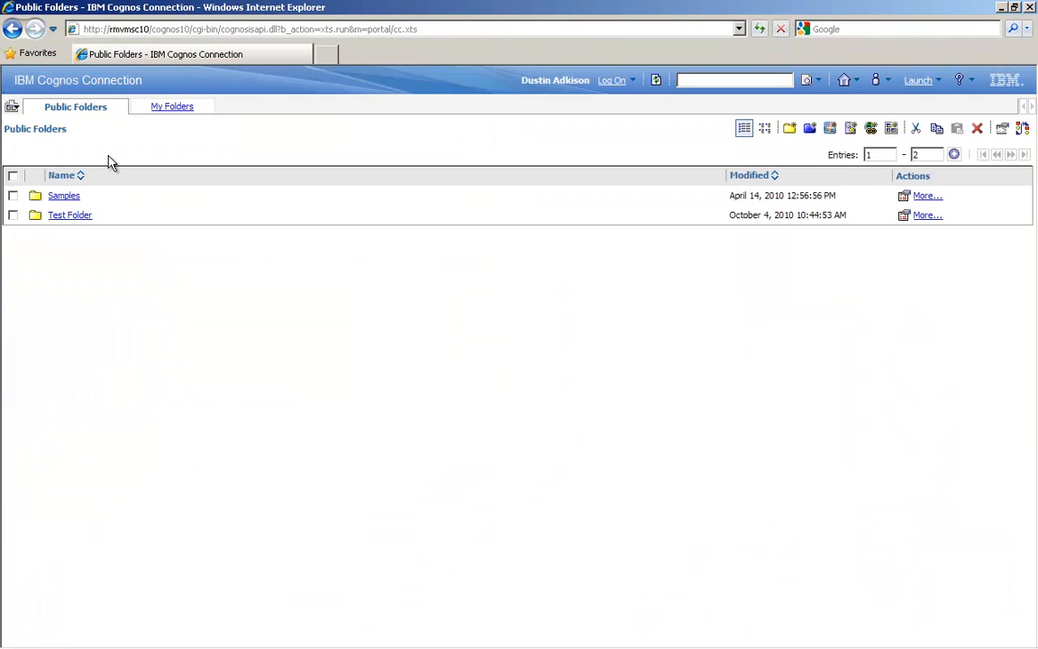
{"action": "left_click", "coordinate": [172, 106]}
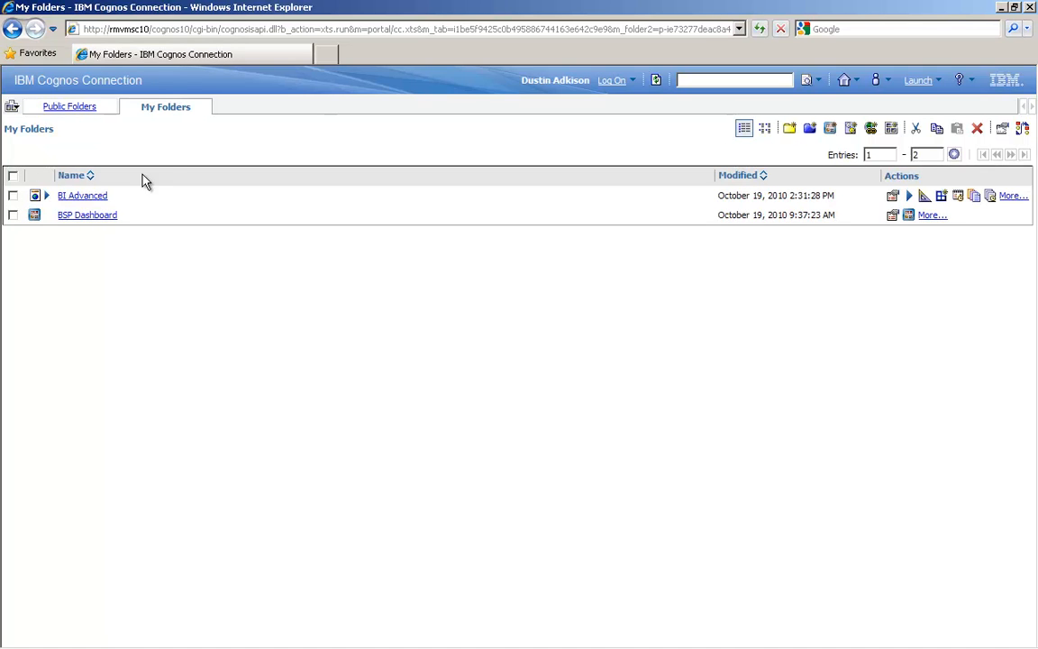
{"action": "mouse_move", "coordinate": [86, 198]}
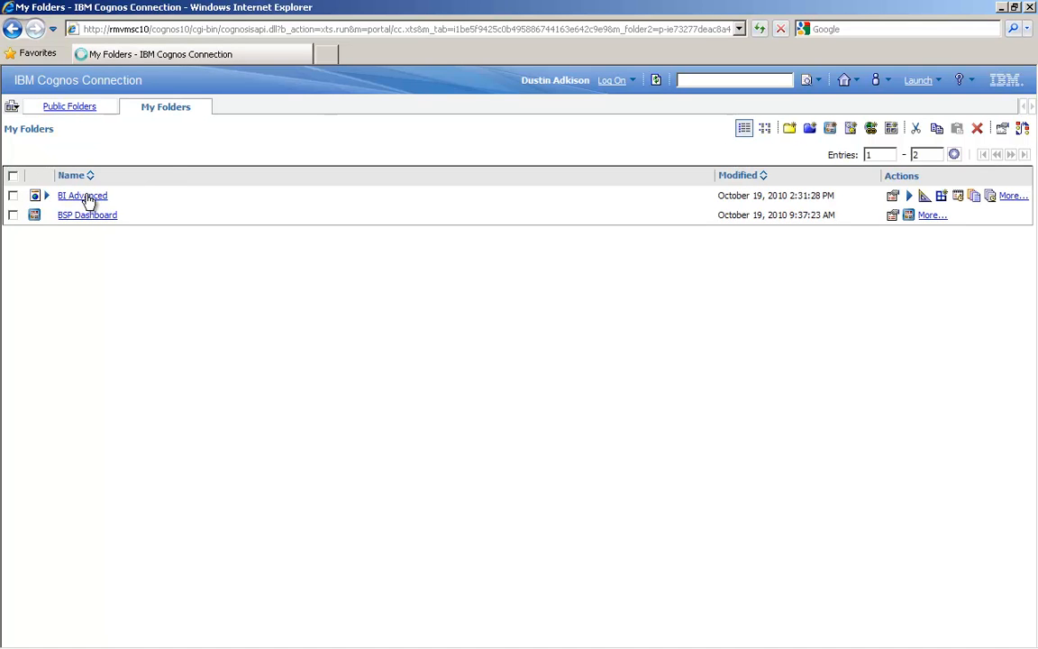
{"action": "mouse_move", "coordinate": [85, 187]}
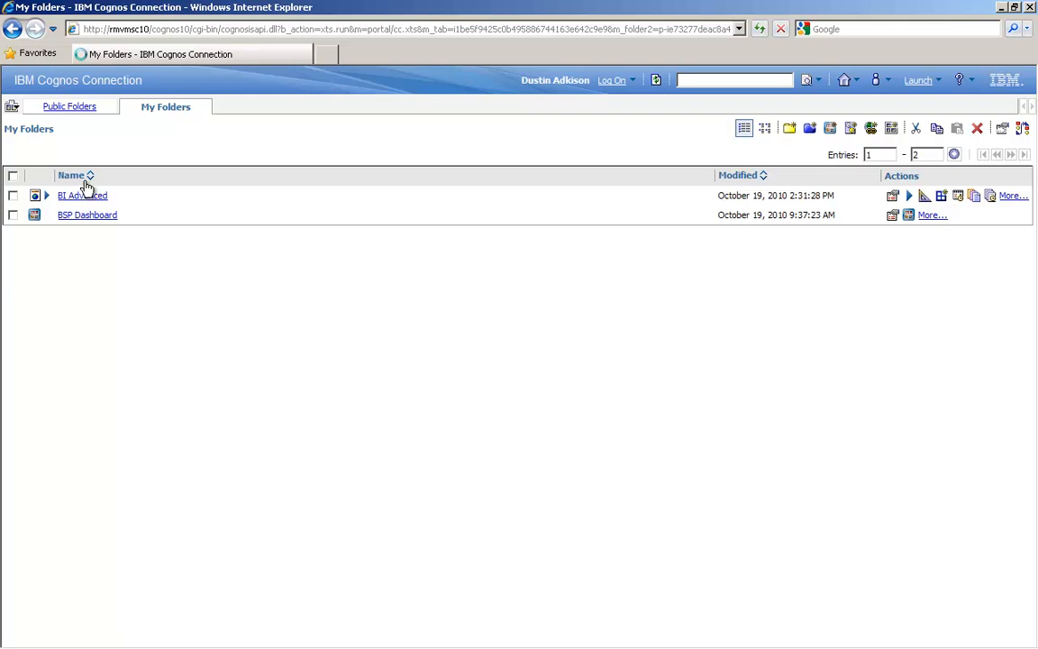
{"action": "left_click", "coordinate": [82, 196]}
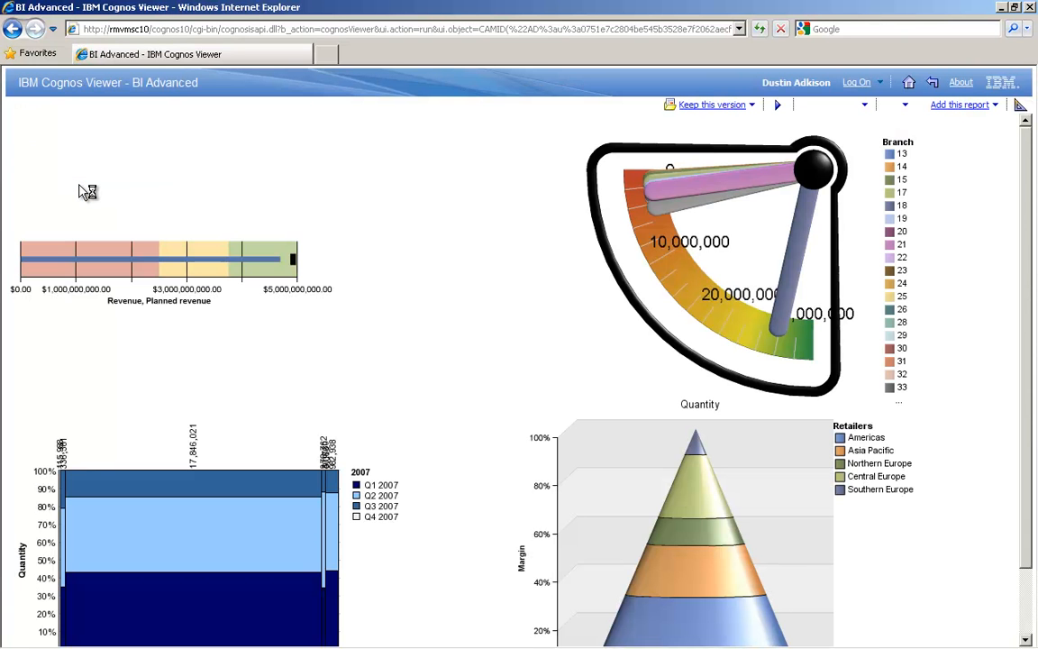
{"action": "mouse_move", "coordinate": [375, 182]}
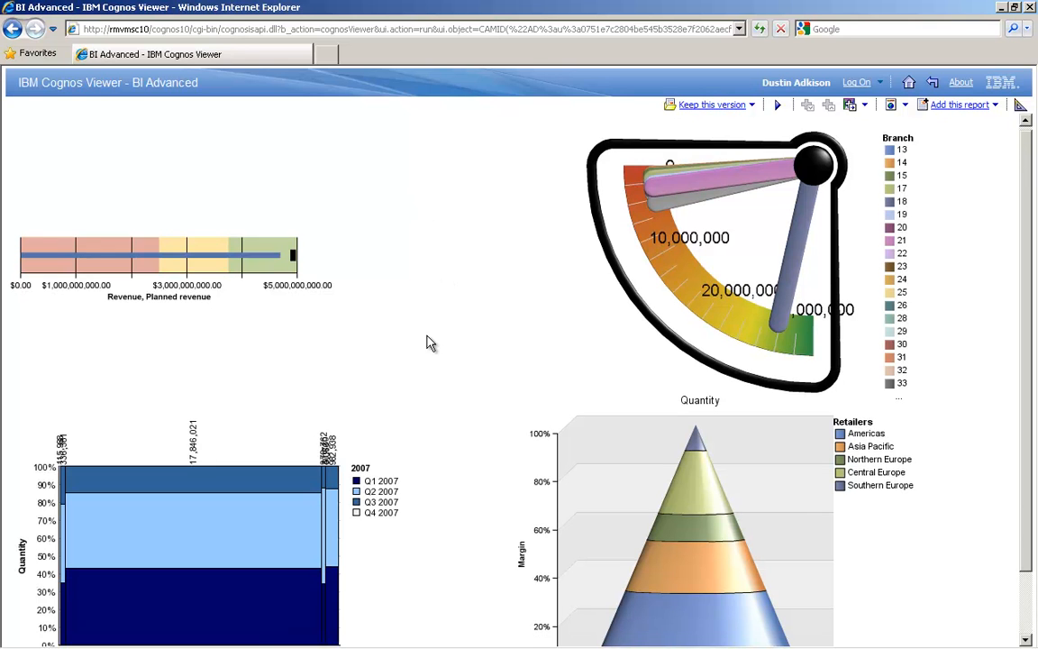
{"action": "scroll", "scroll_direction": "down", "scroll_amount": 3}
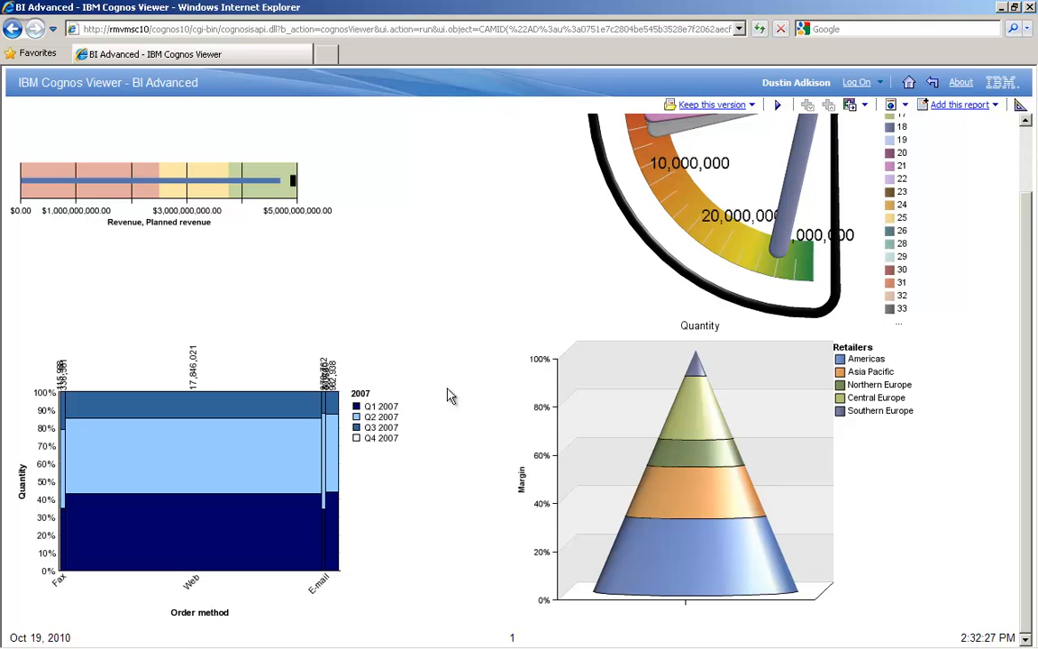
{"action": "scroll", "scroll_direction": "up", "scroll_amount": 3}
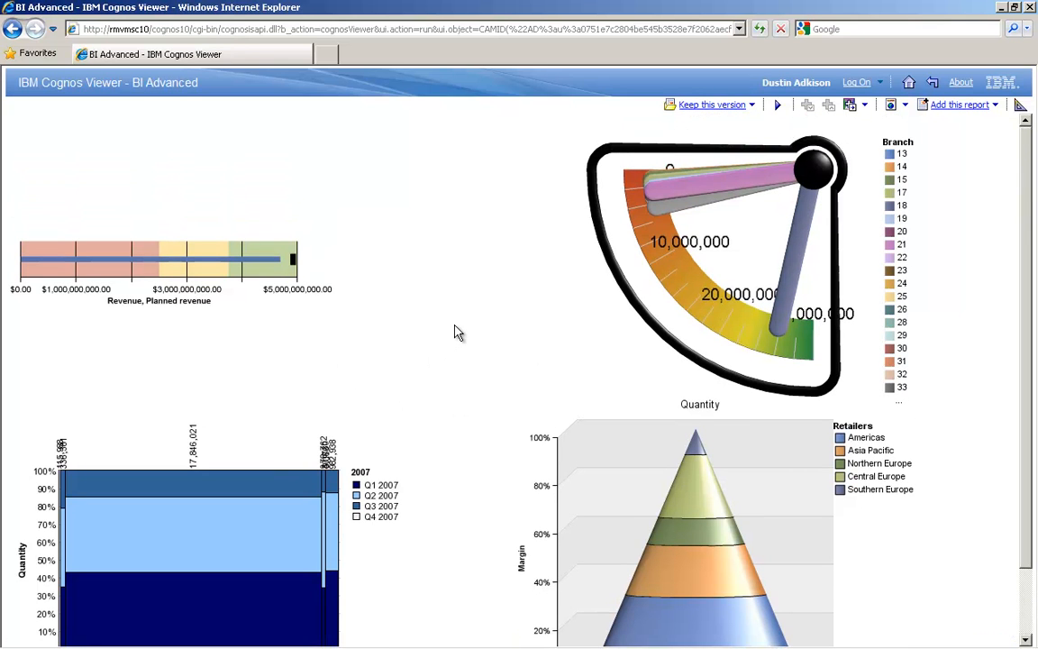
{"action": "mouse_move", "coordinate": [454, 312]}
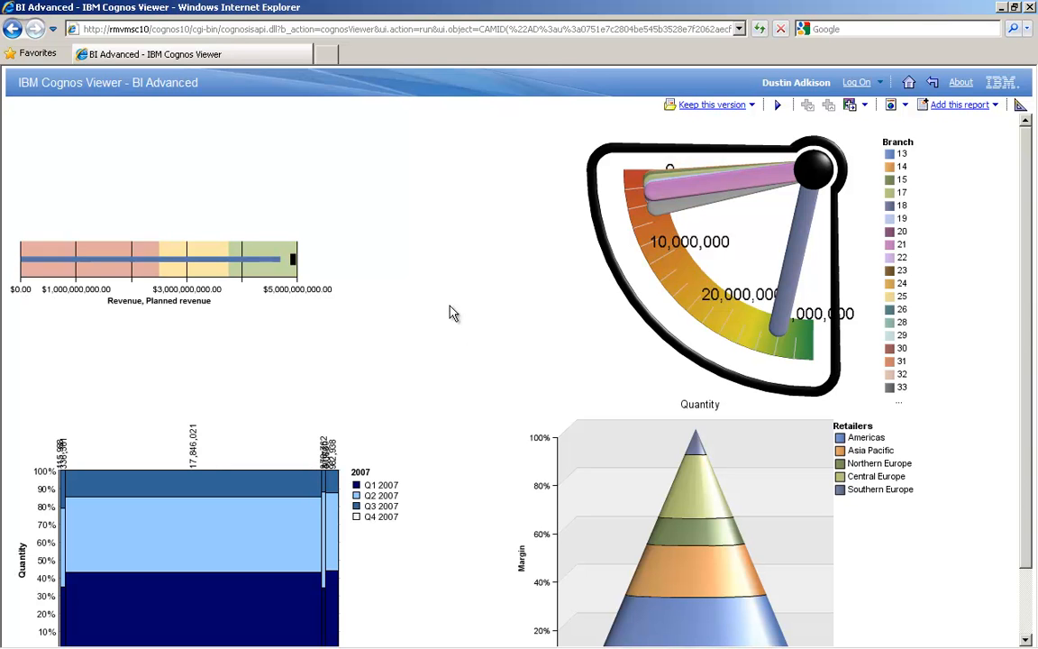